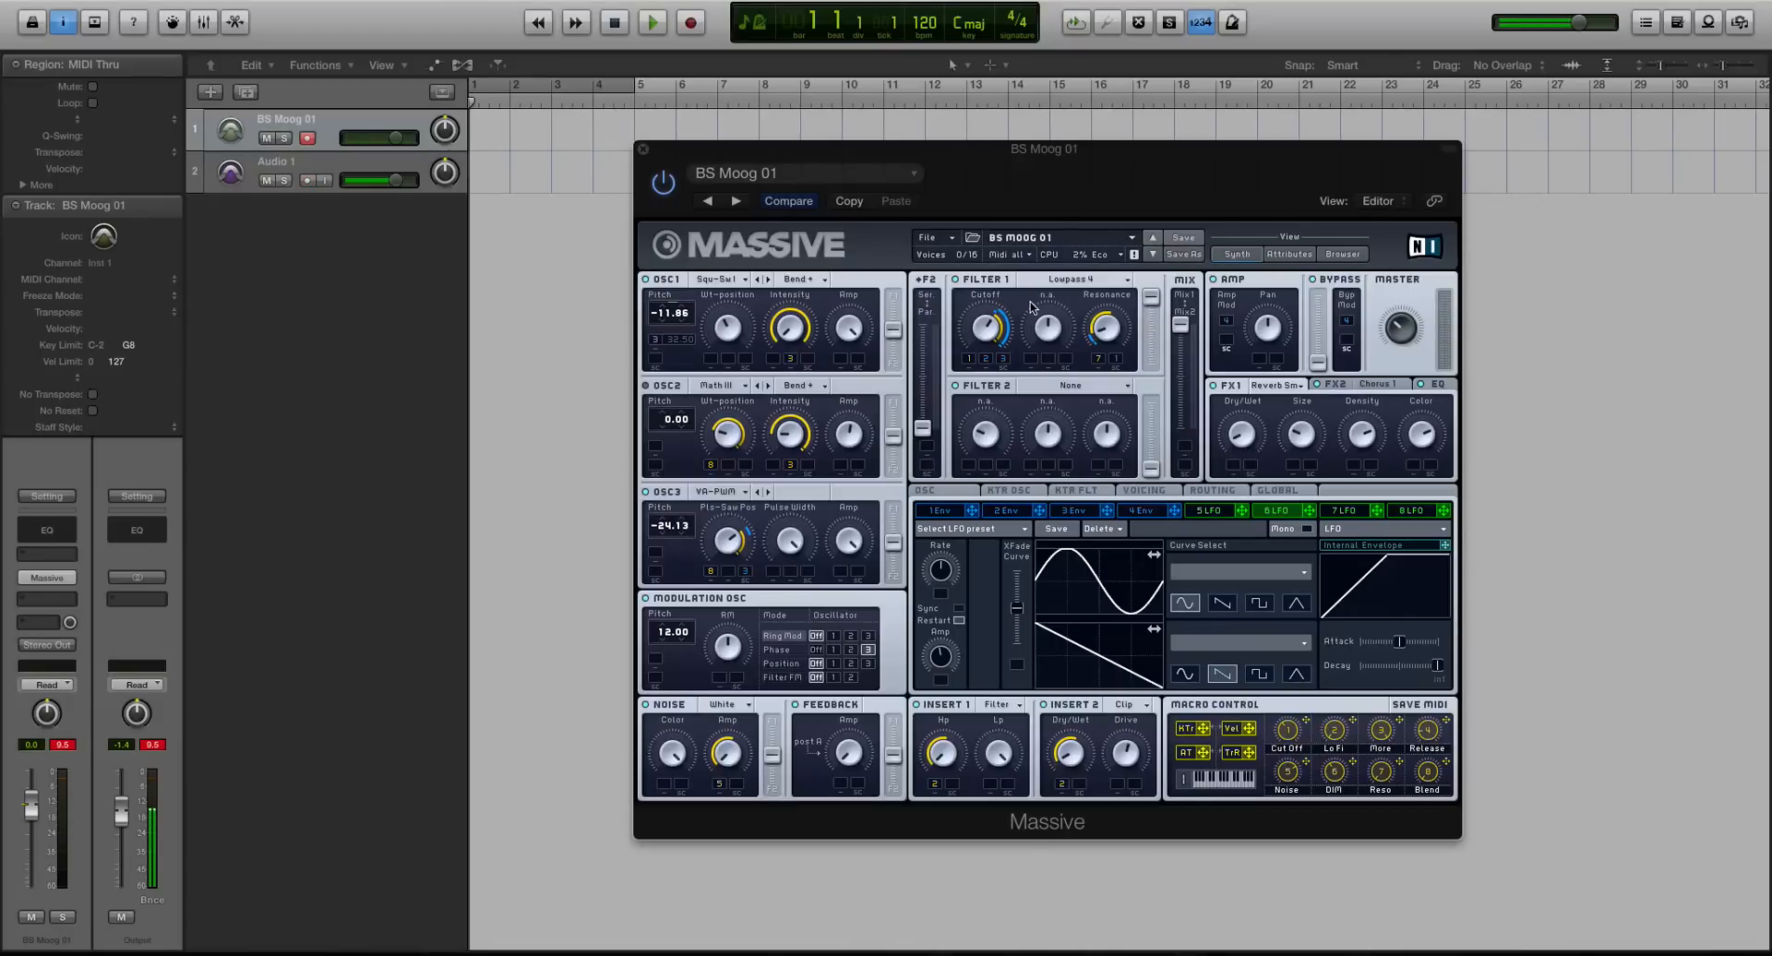
# - Nudge the Massive window lower and switch LFO 5's upper curve to Random Steps 2
pyautogui.click(307, 181)
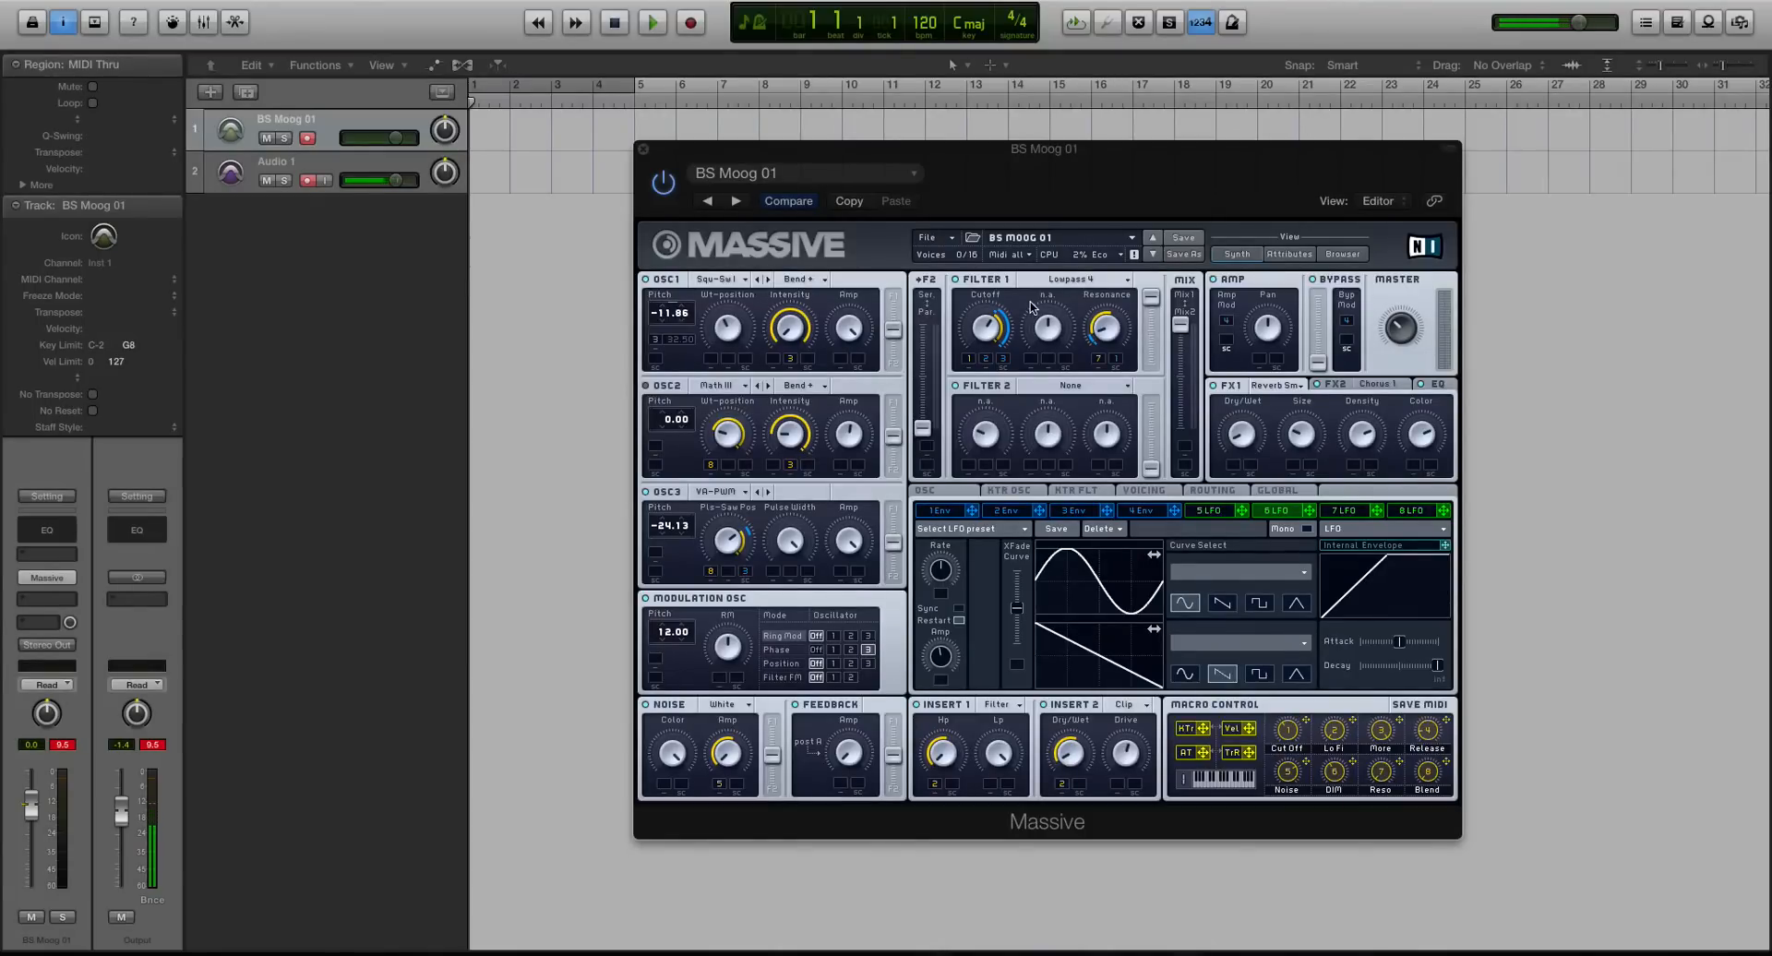
pyautogui.click(307, 178)
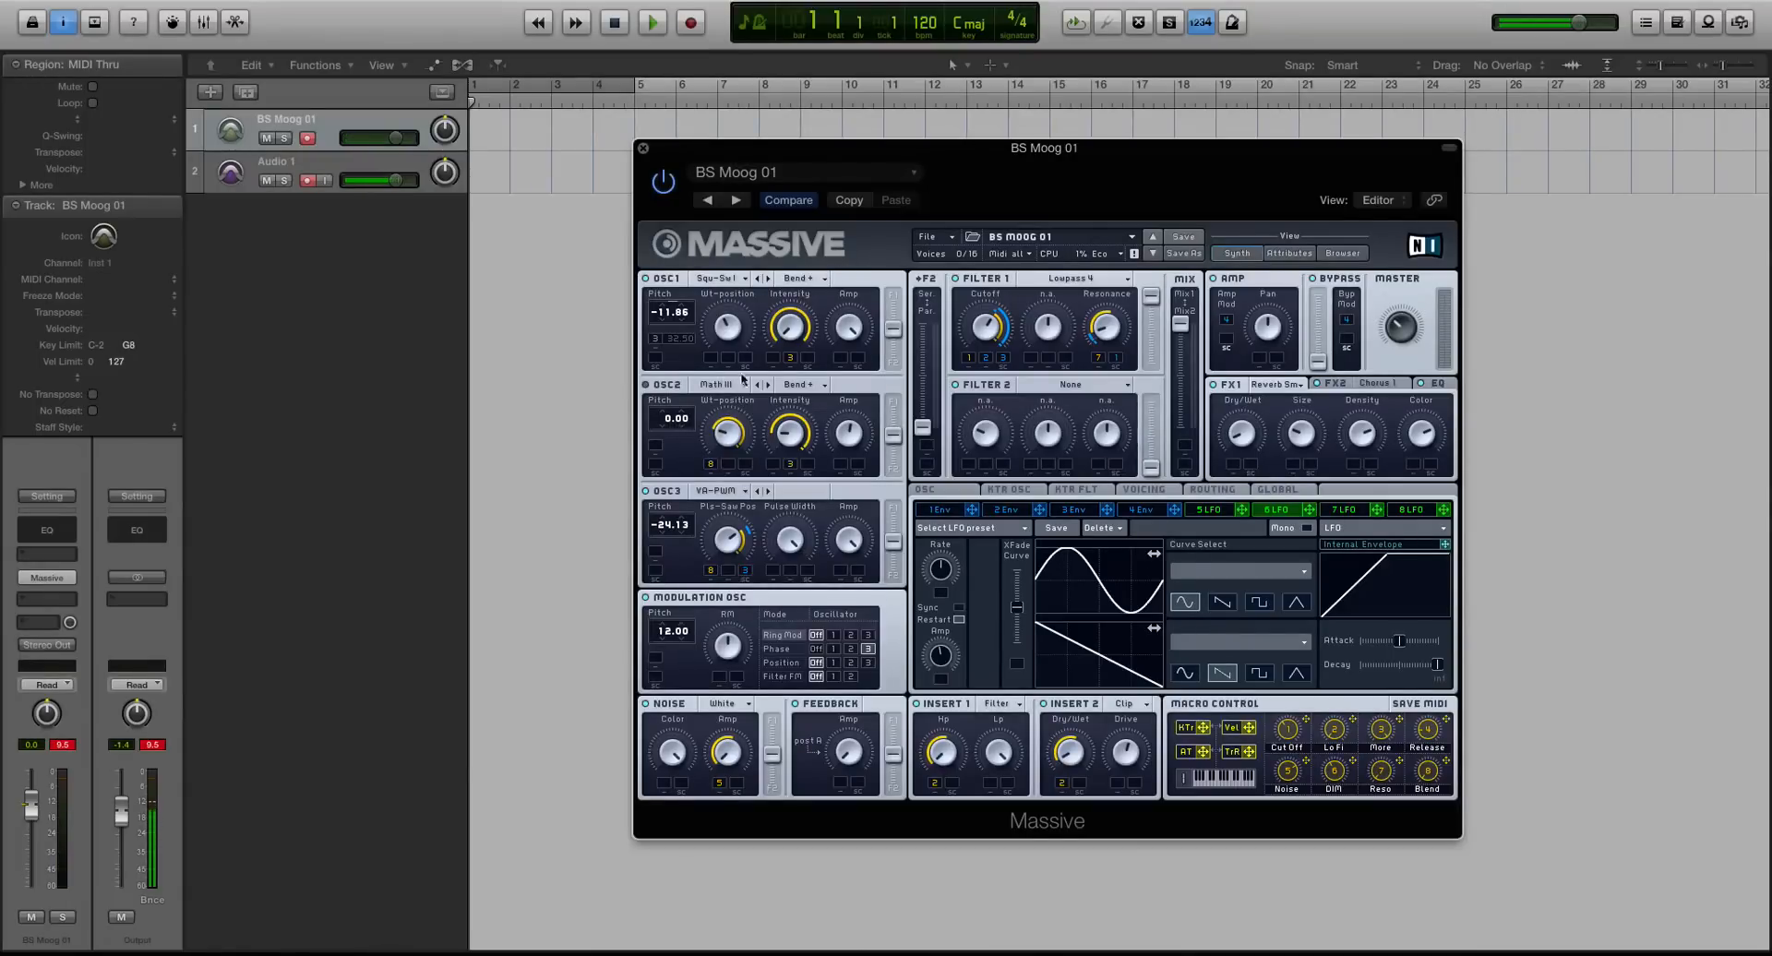
pyautogui.moveTo(824, 151)
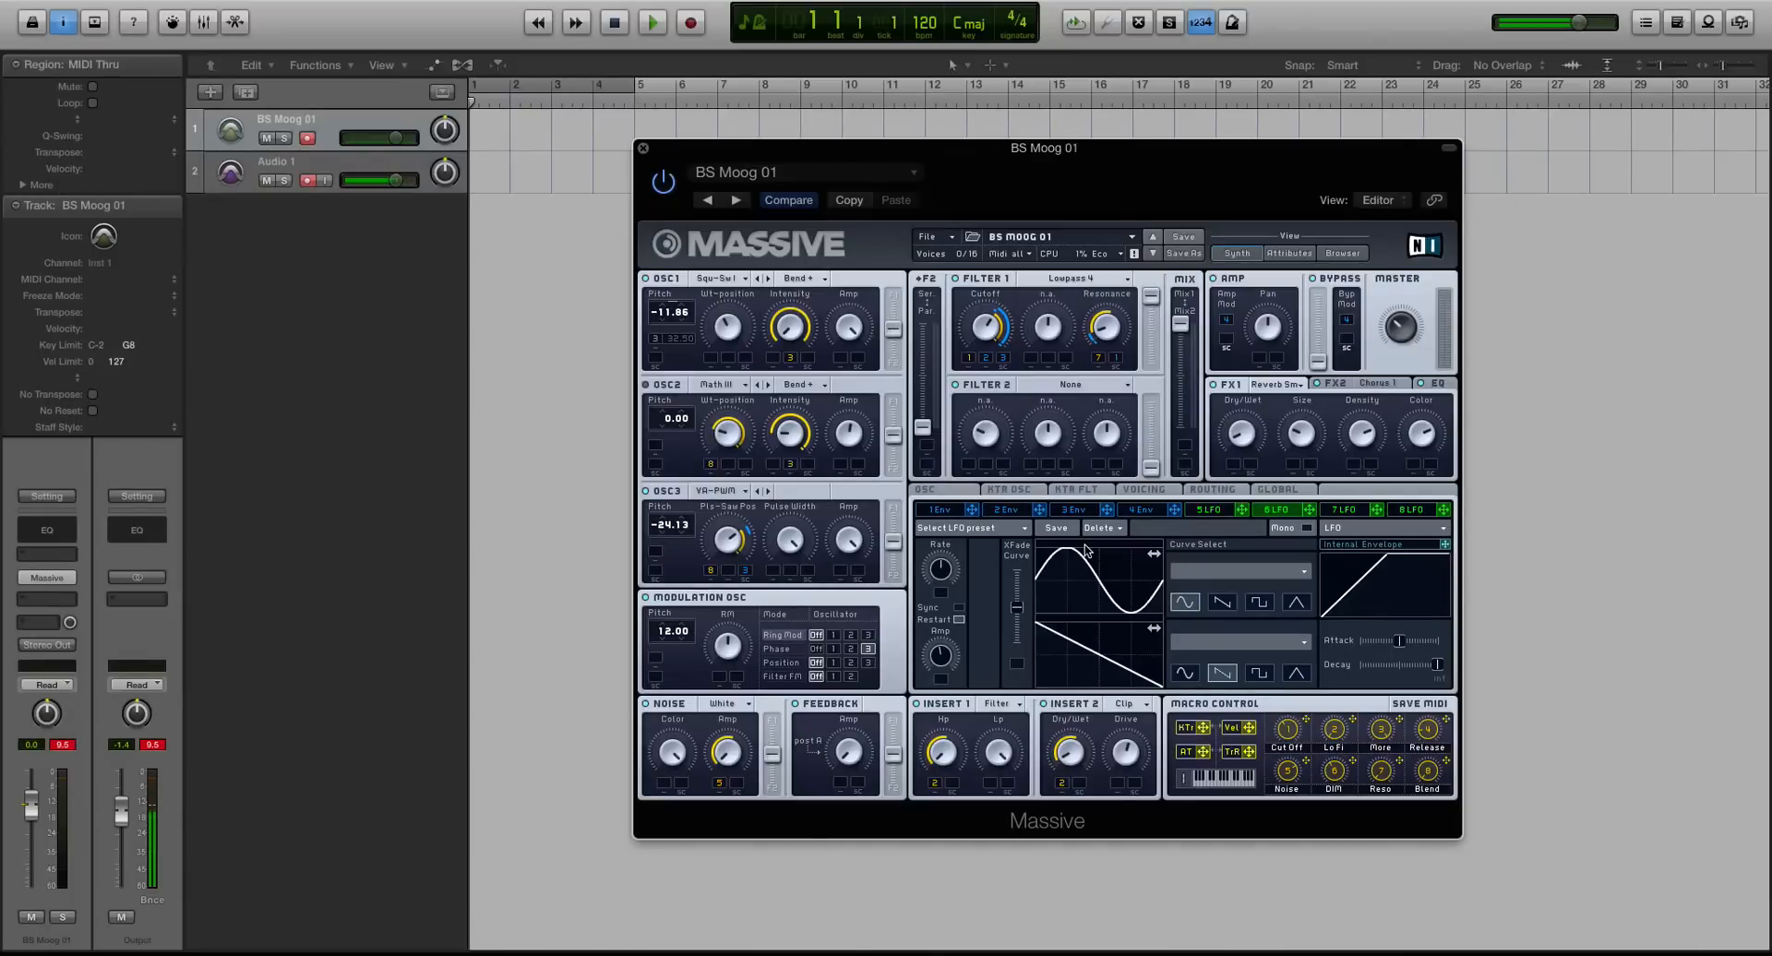
pyautogui.moveTo(998, 630)
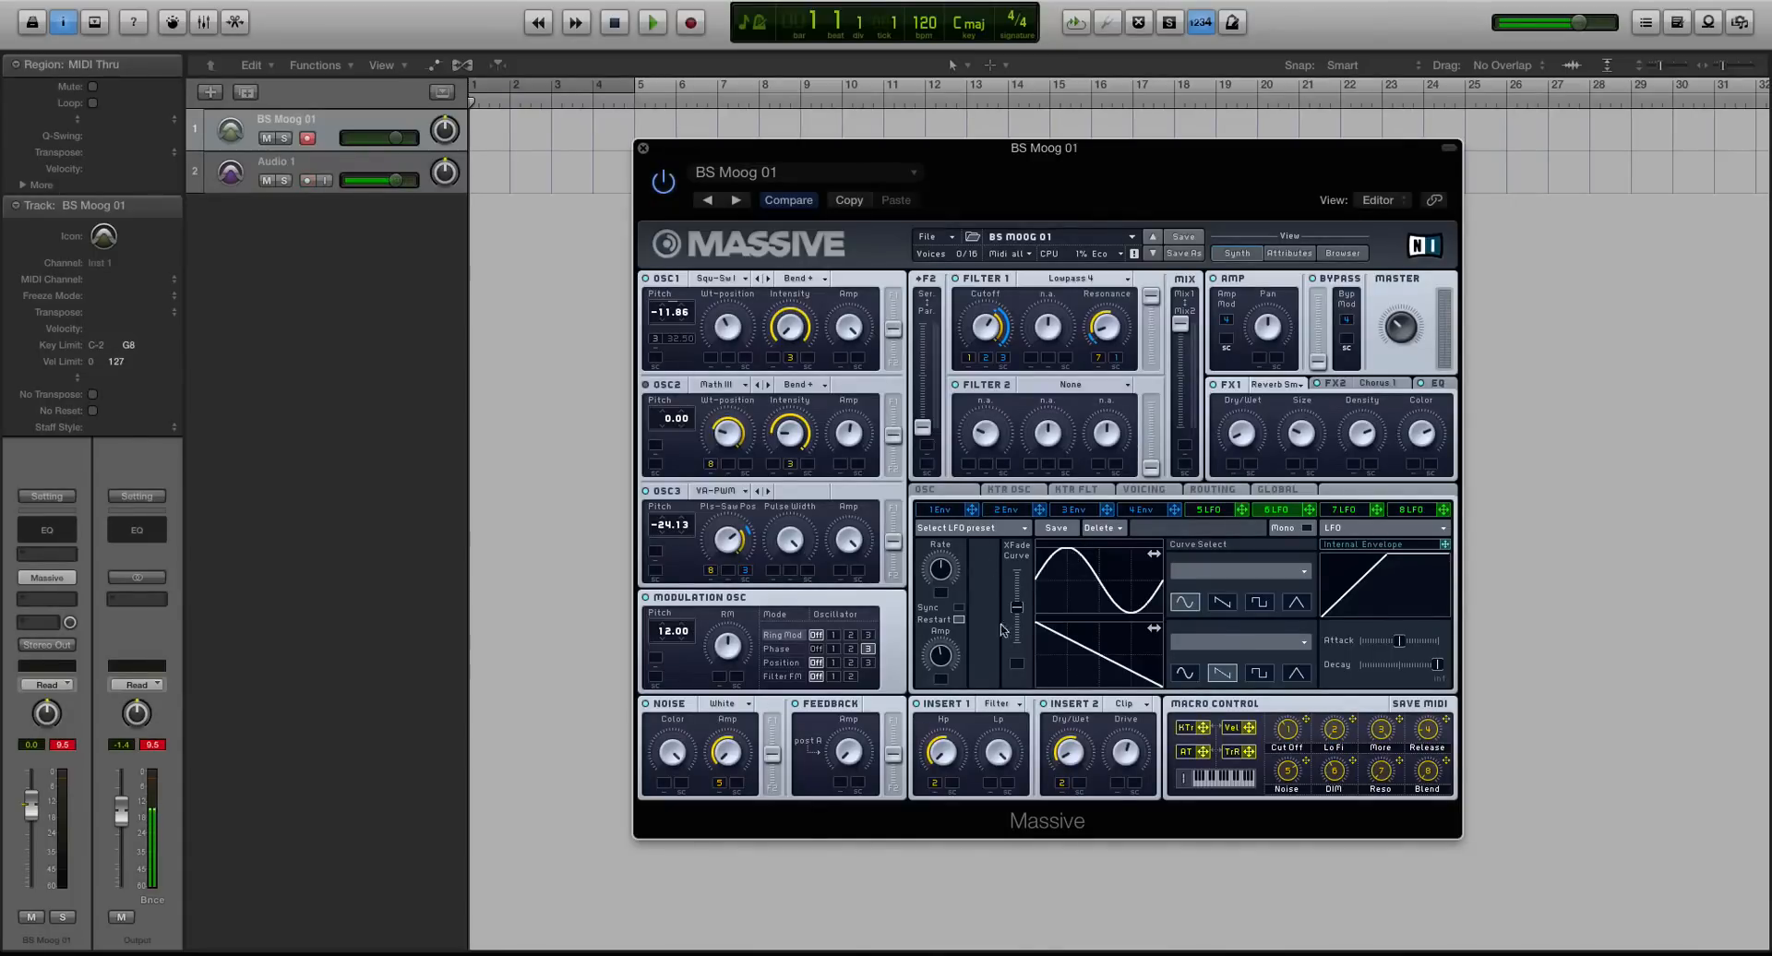
pyautogui.moveTo(1043, 147); pyautogui.dragTo(1049, 152)
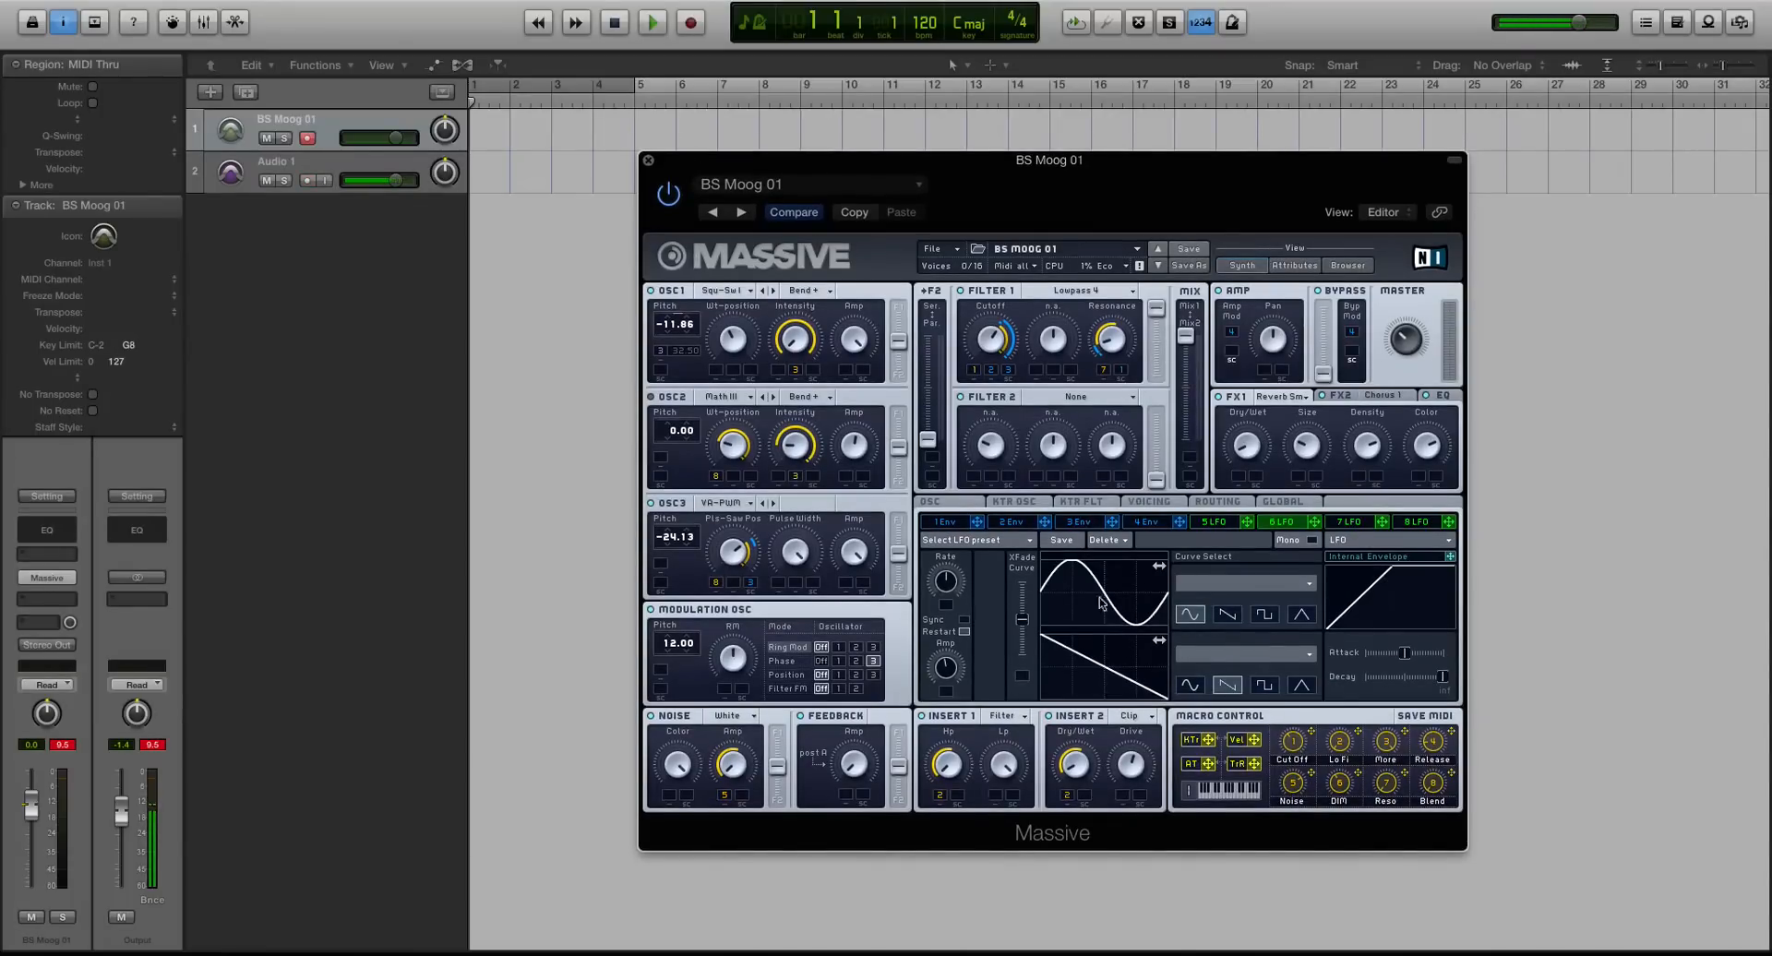
pyautogui.moveTo(1229, 555)
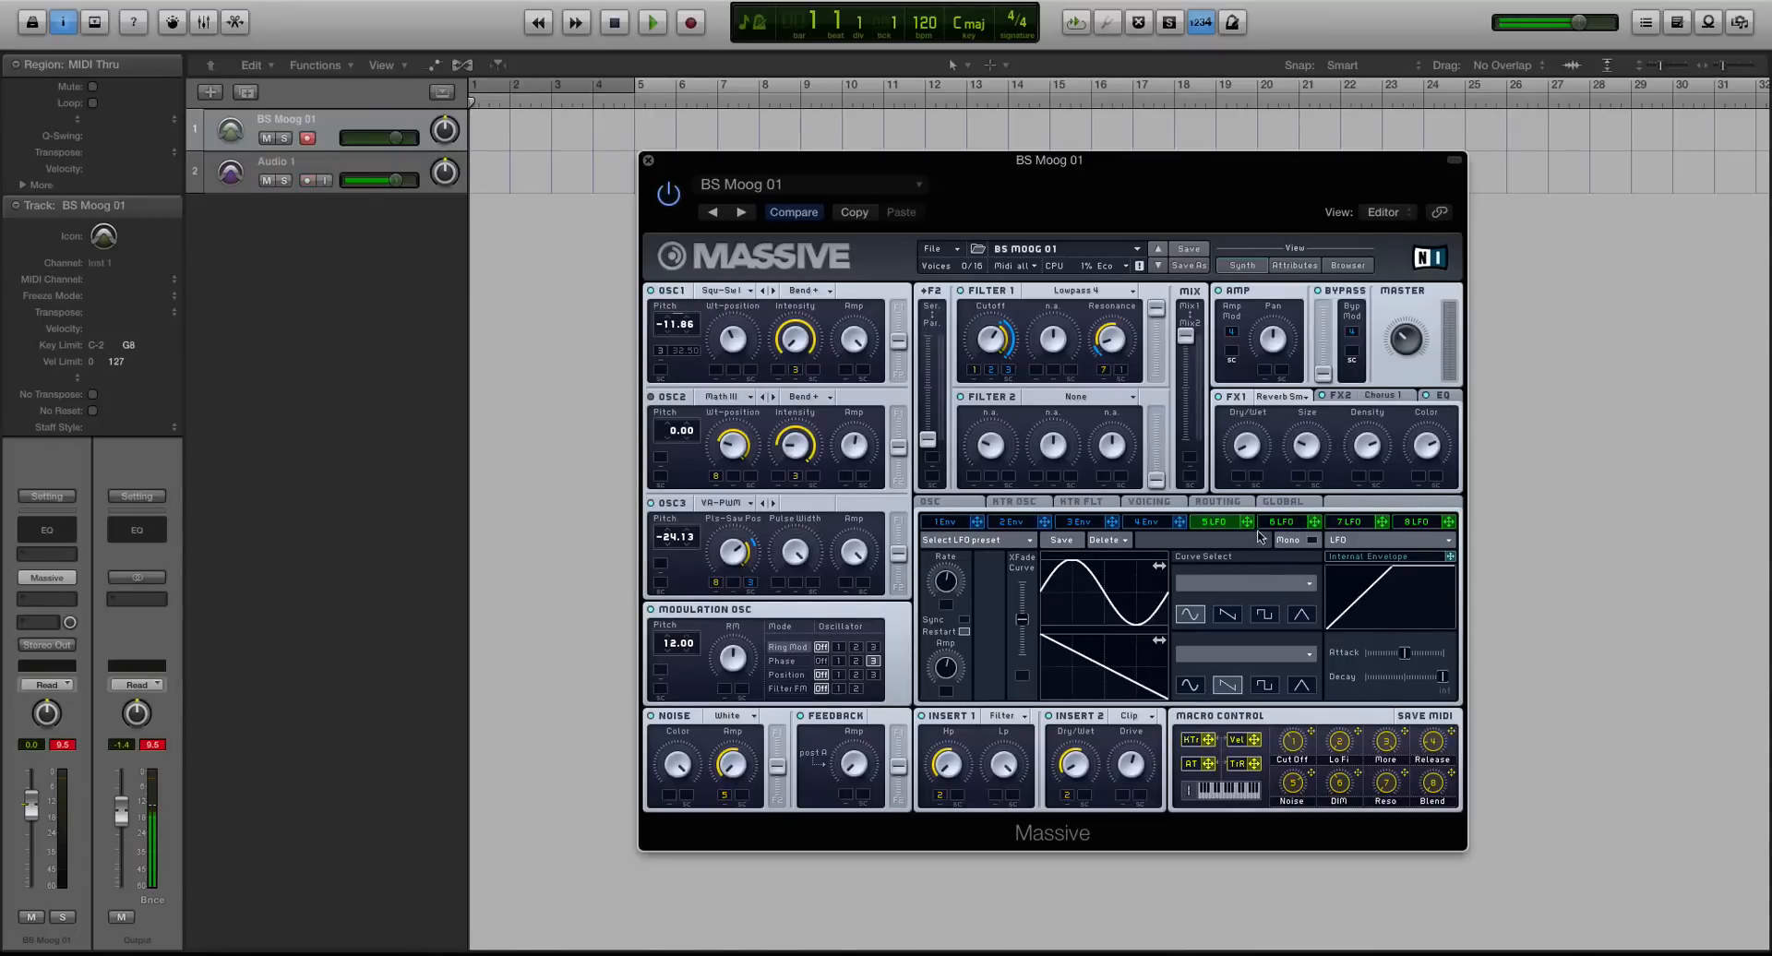
pyautogui.moveTo(970, 573)
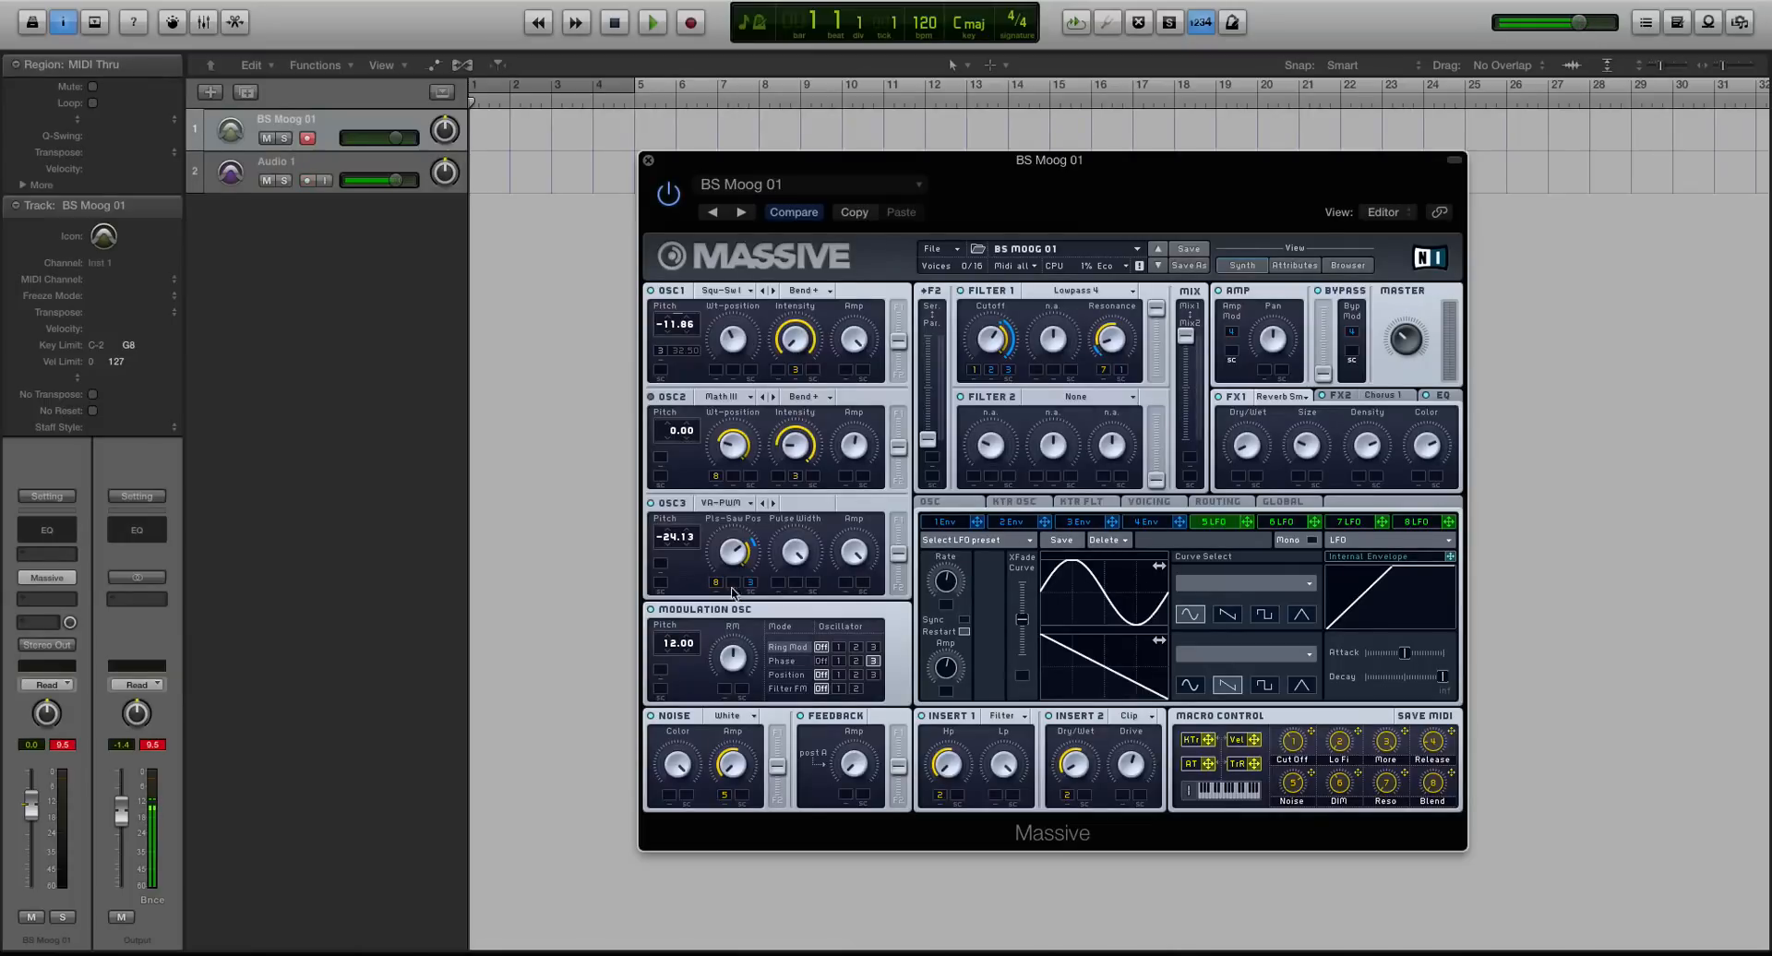
pyautogui.moveTo(835, 307)
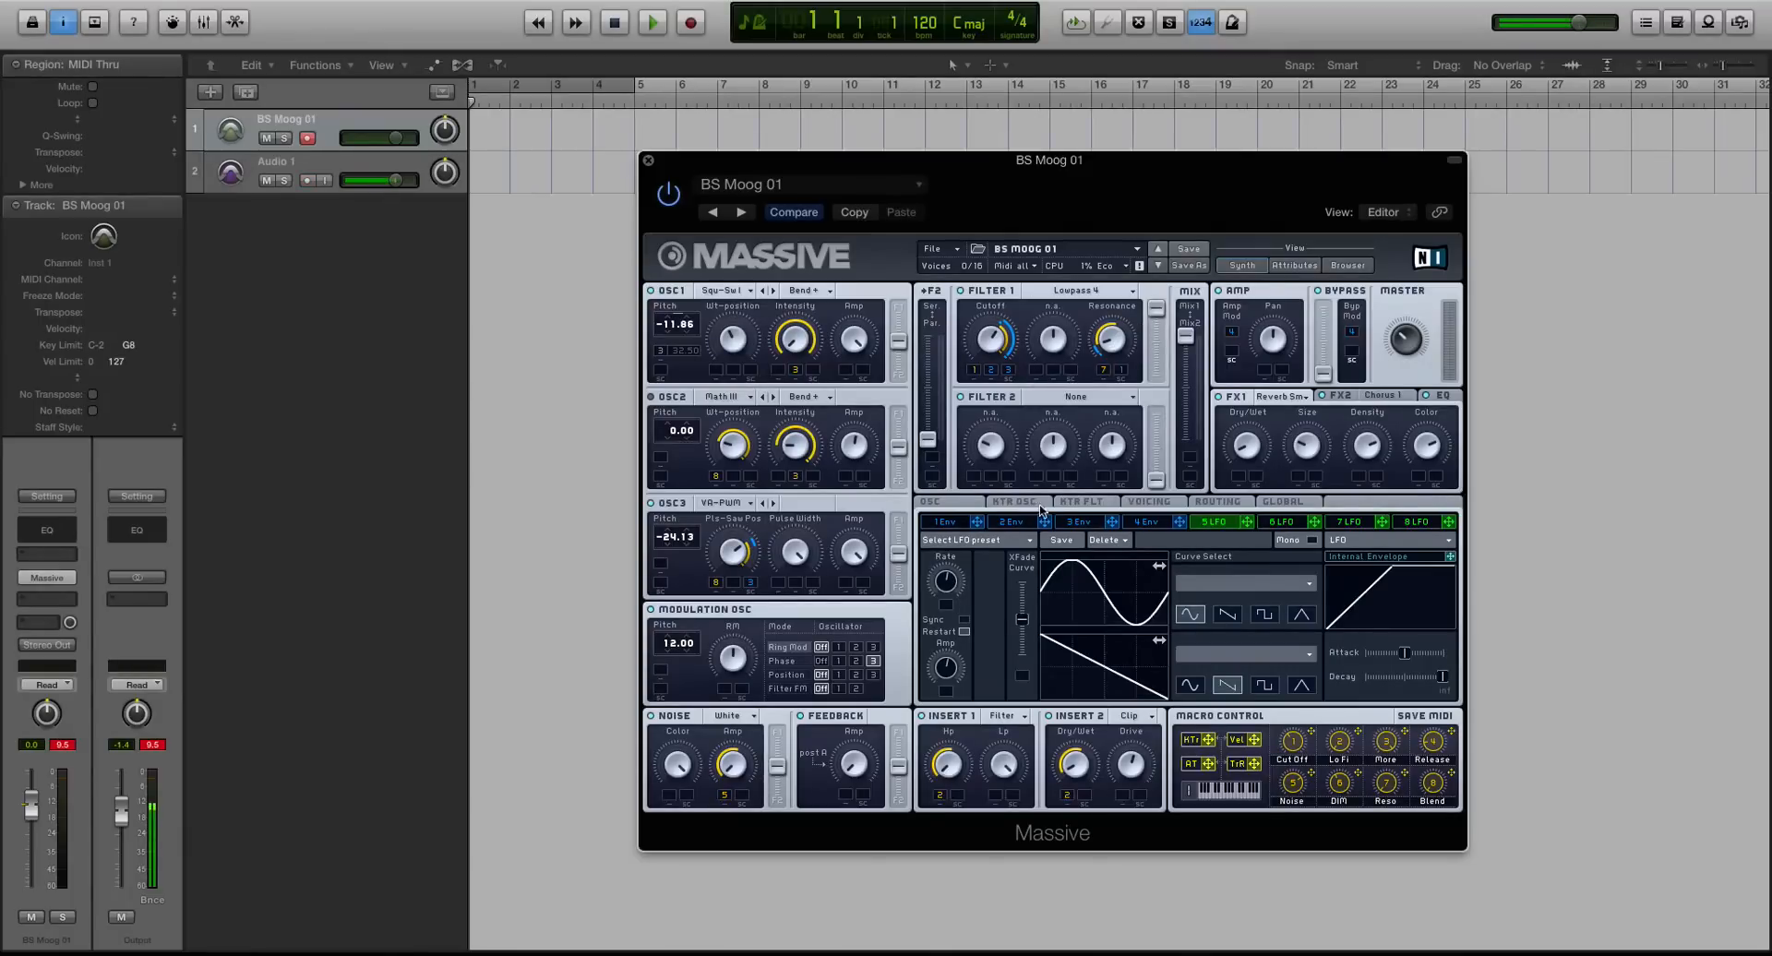
pyautogui.moveTo(1122, 679)
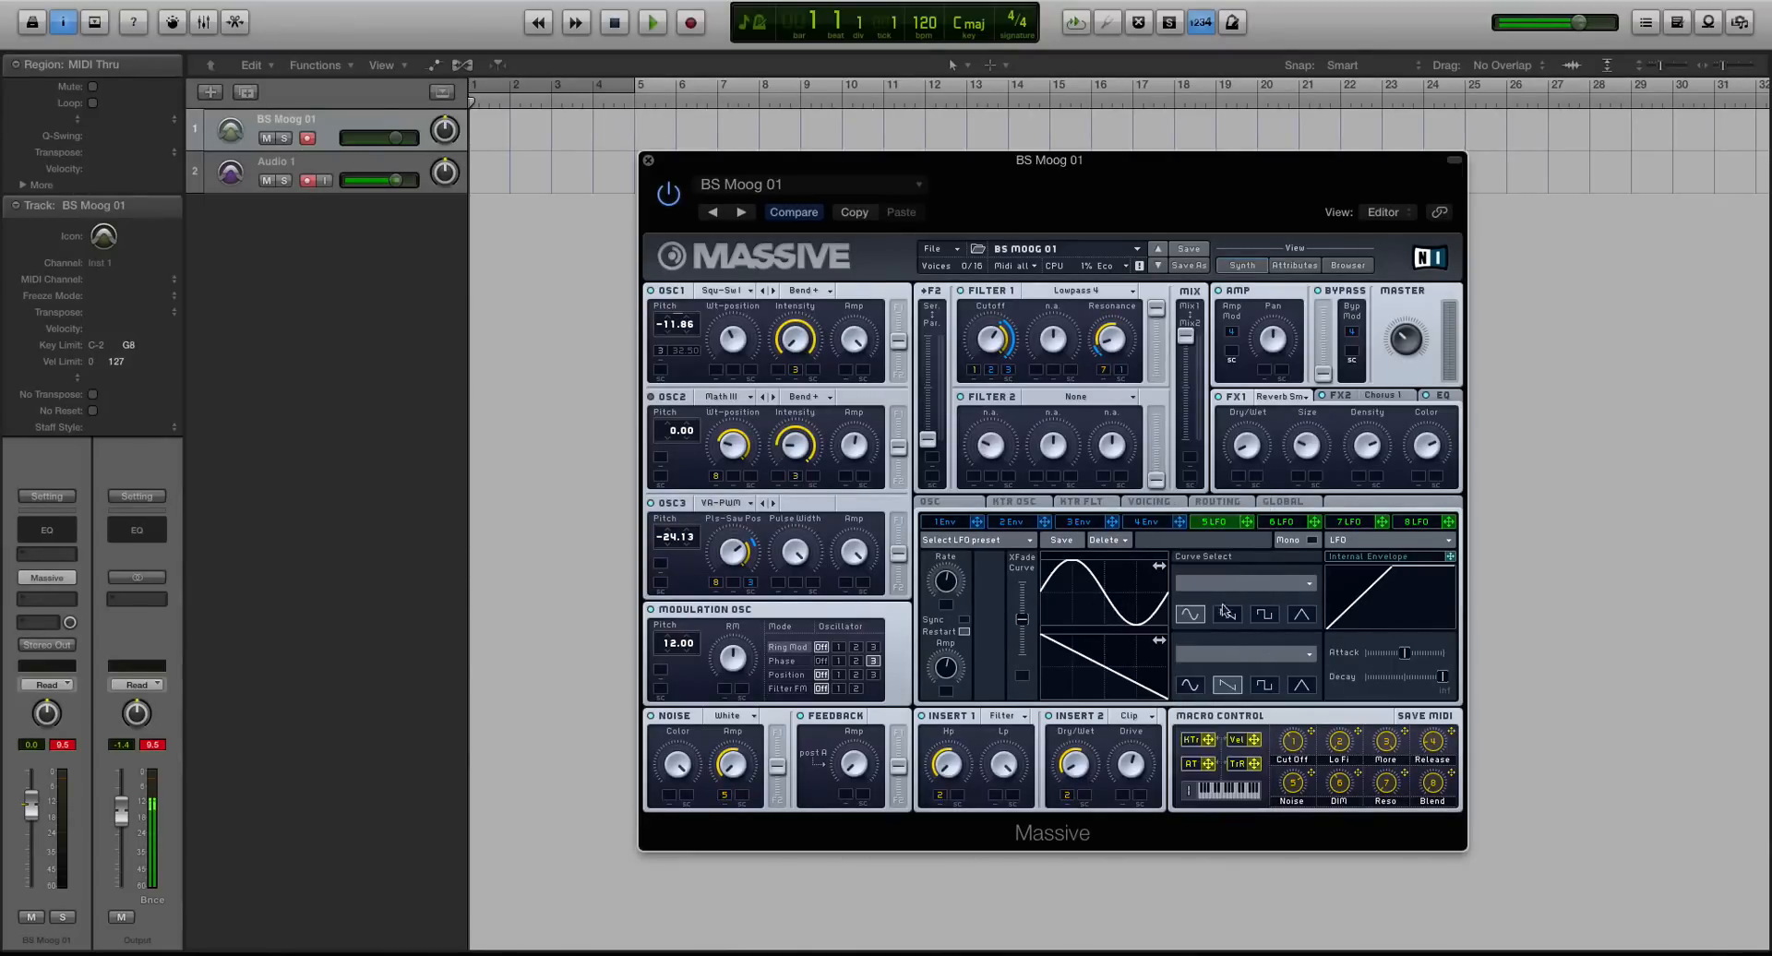
pyautogui.click(1212, 522)
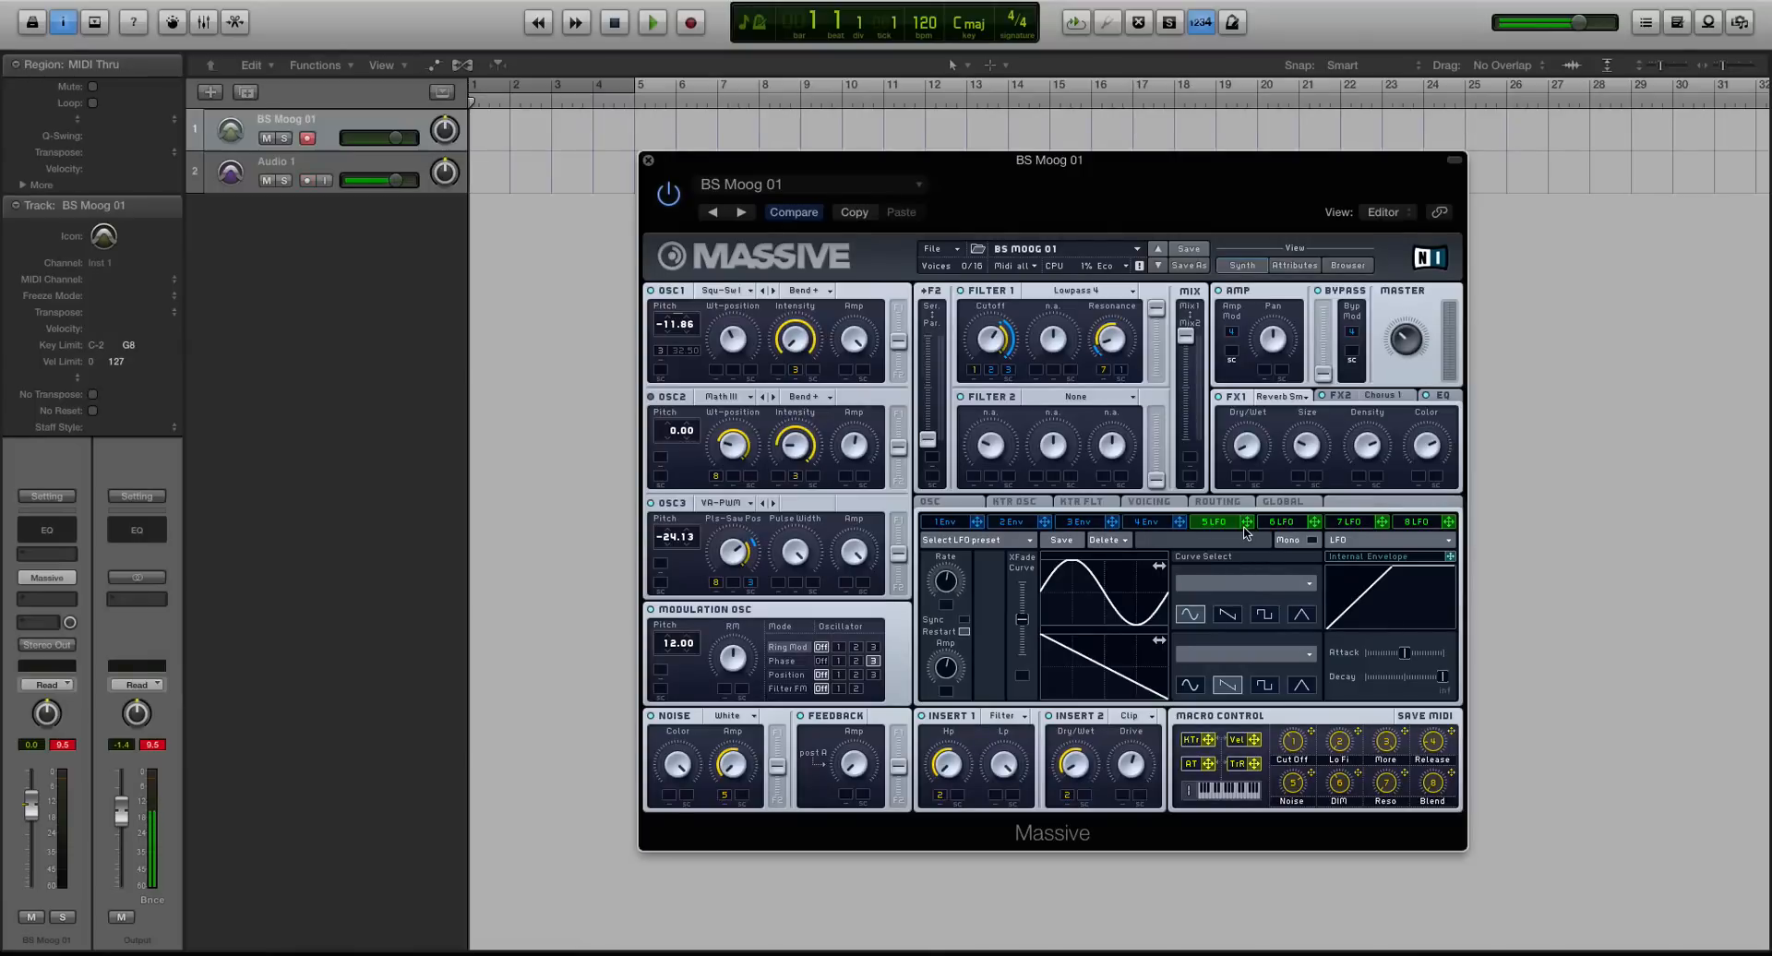
pyautogui.click(977, 539)
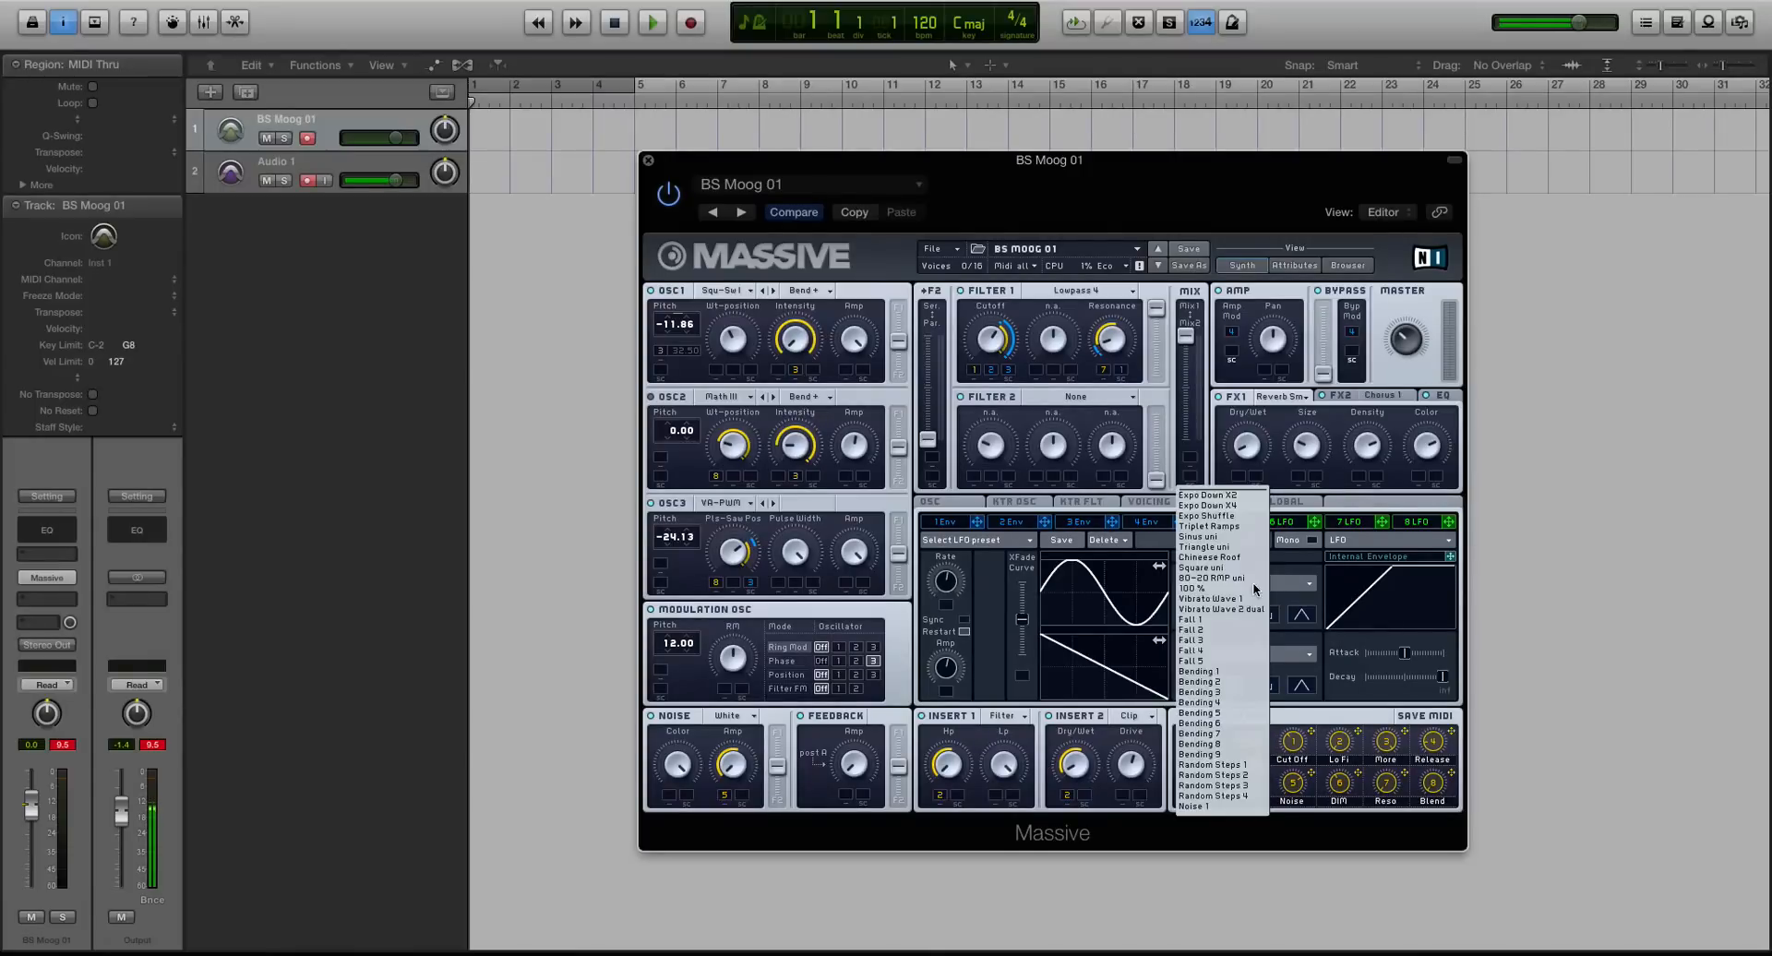
pyautogui.moveTo(1218, 776)
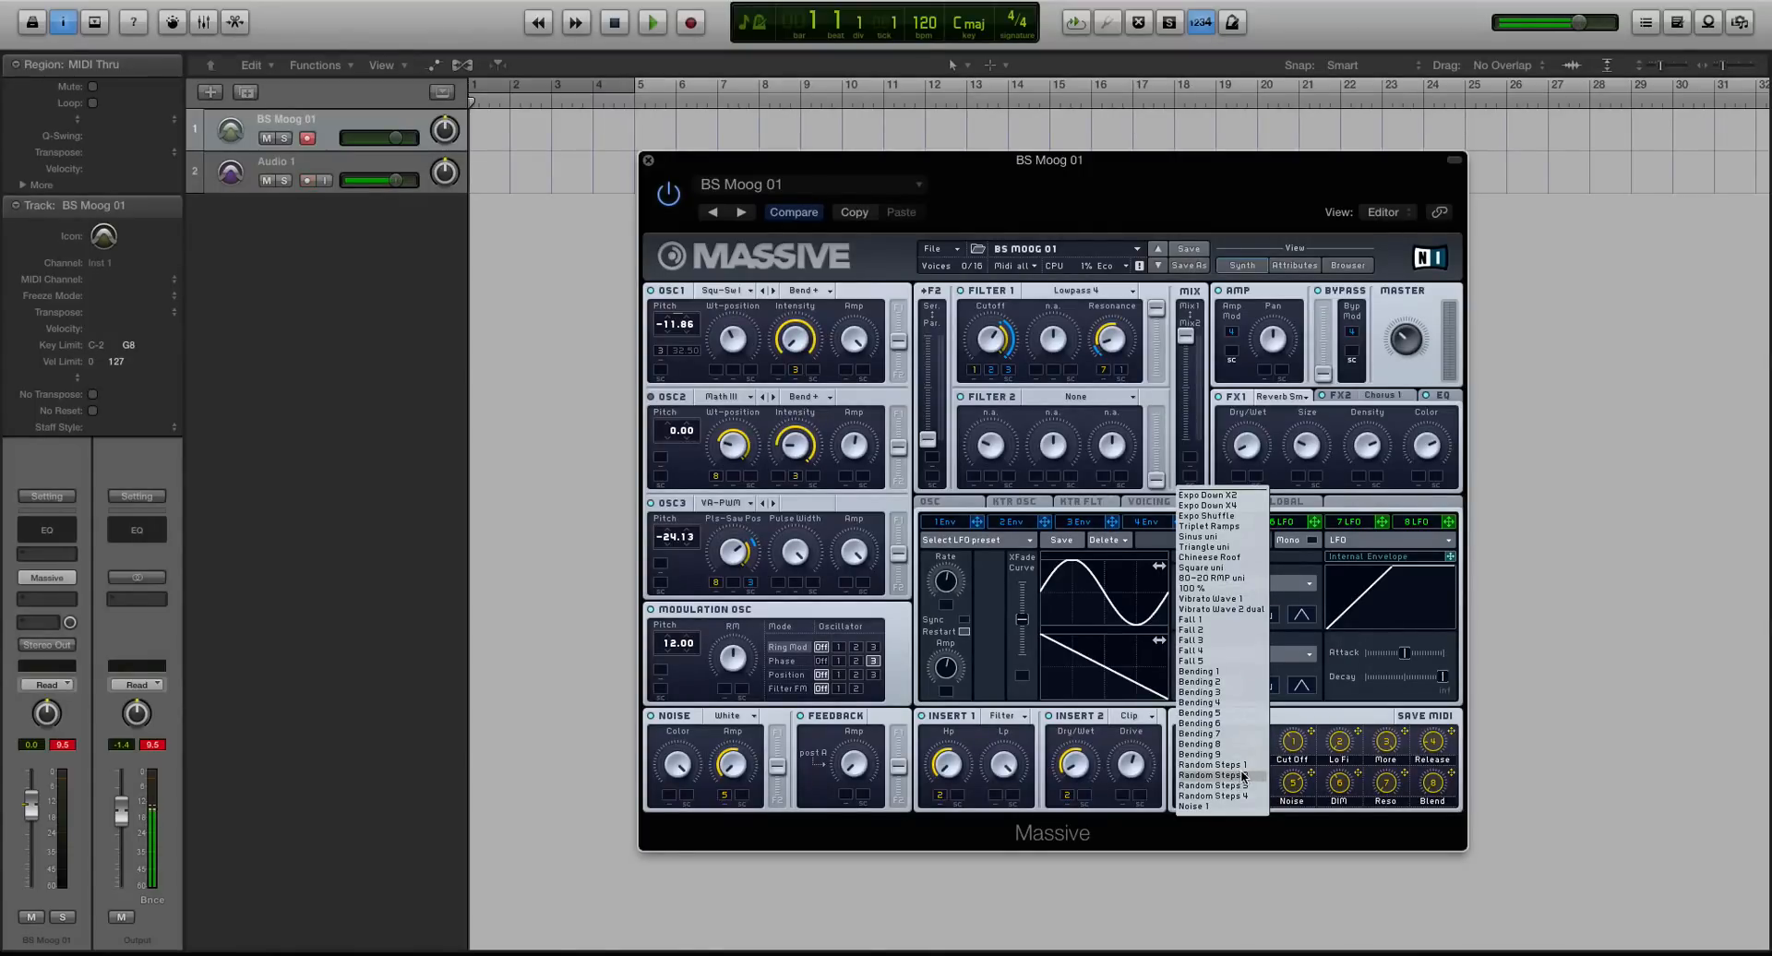
pyautogui.click(1213, 766)
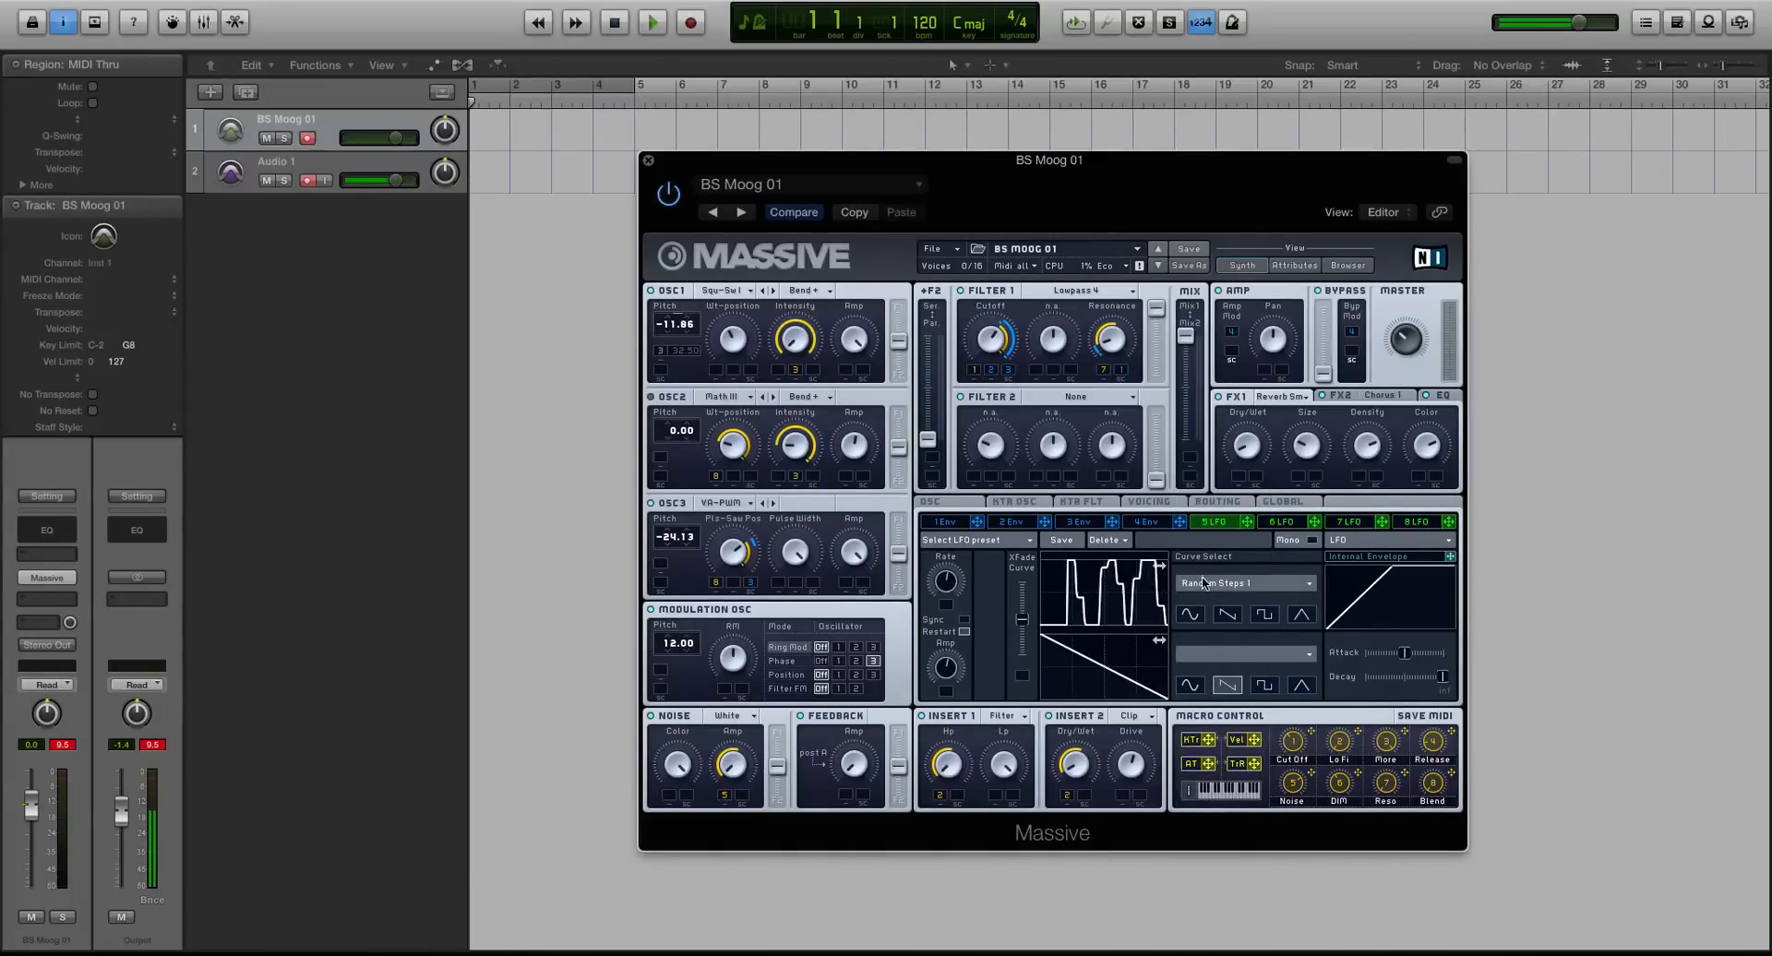
pyautogui.click(1243, 584)
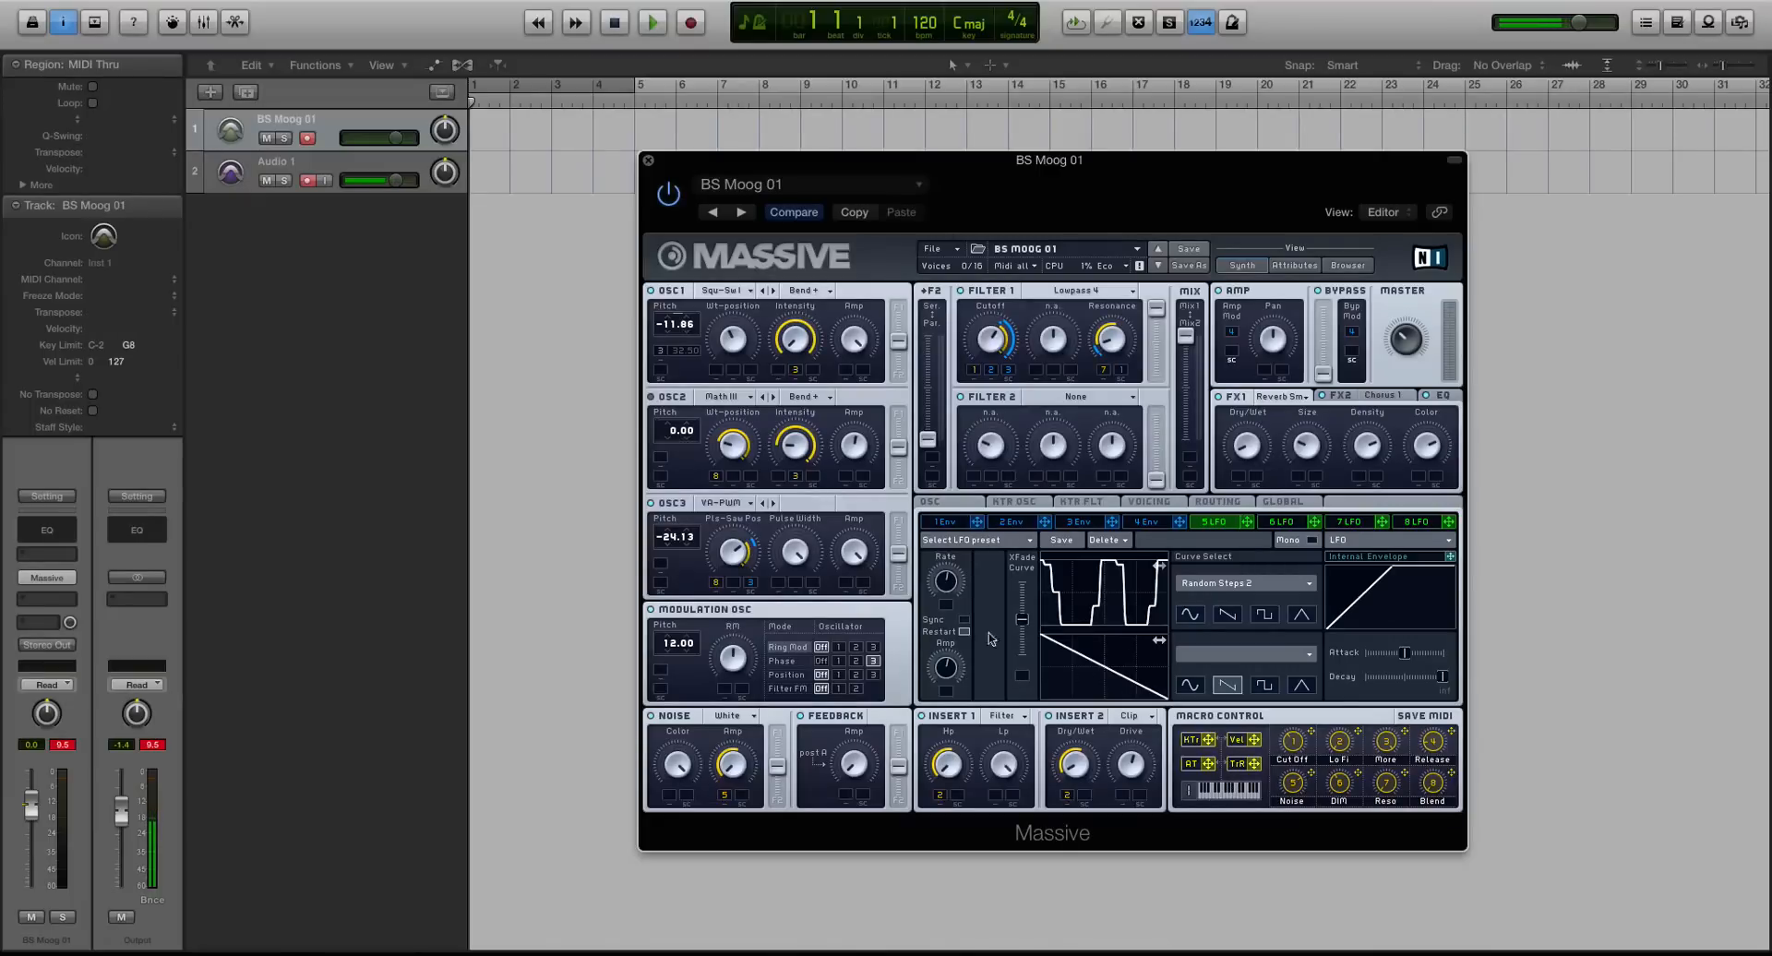
pyautogui.moveTo(1022, 622)
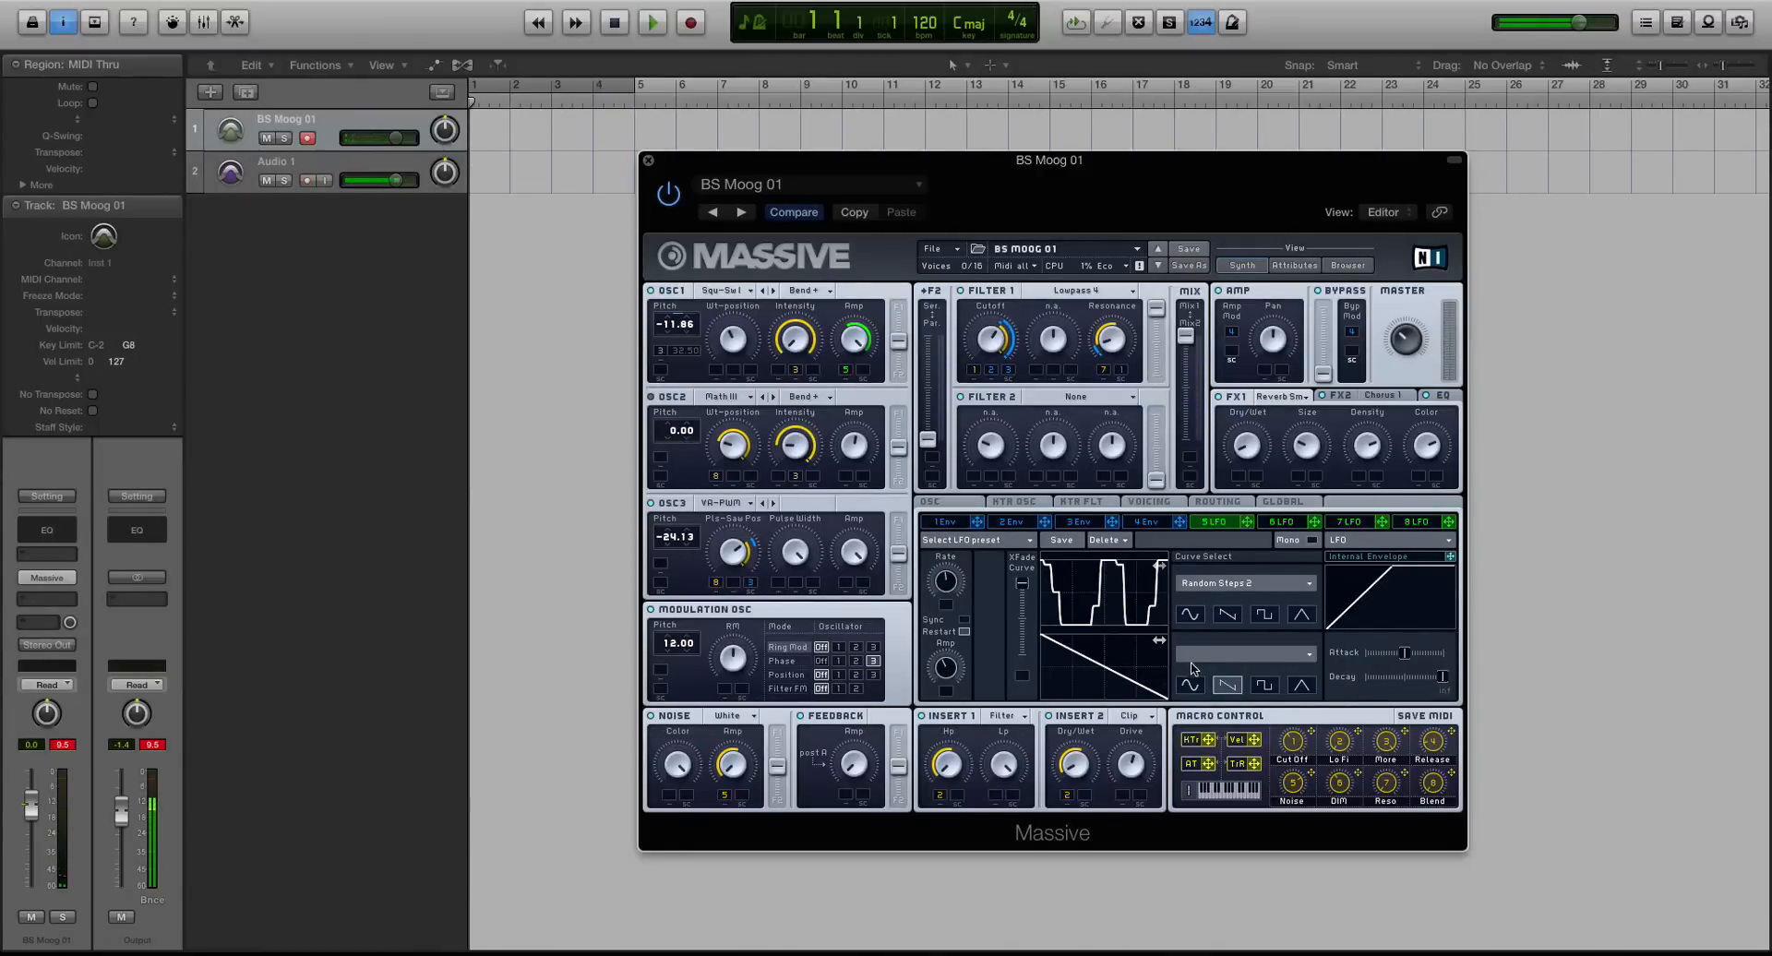
# - Browse LFO 5's lower curve list, then pick Random Steps 2 from the curve presets
pyautogui.click(1243, 653)
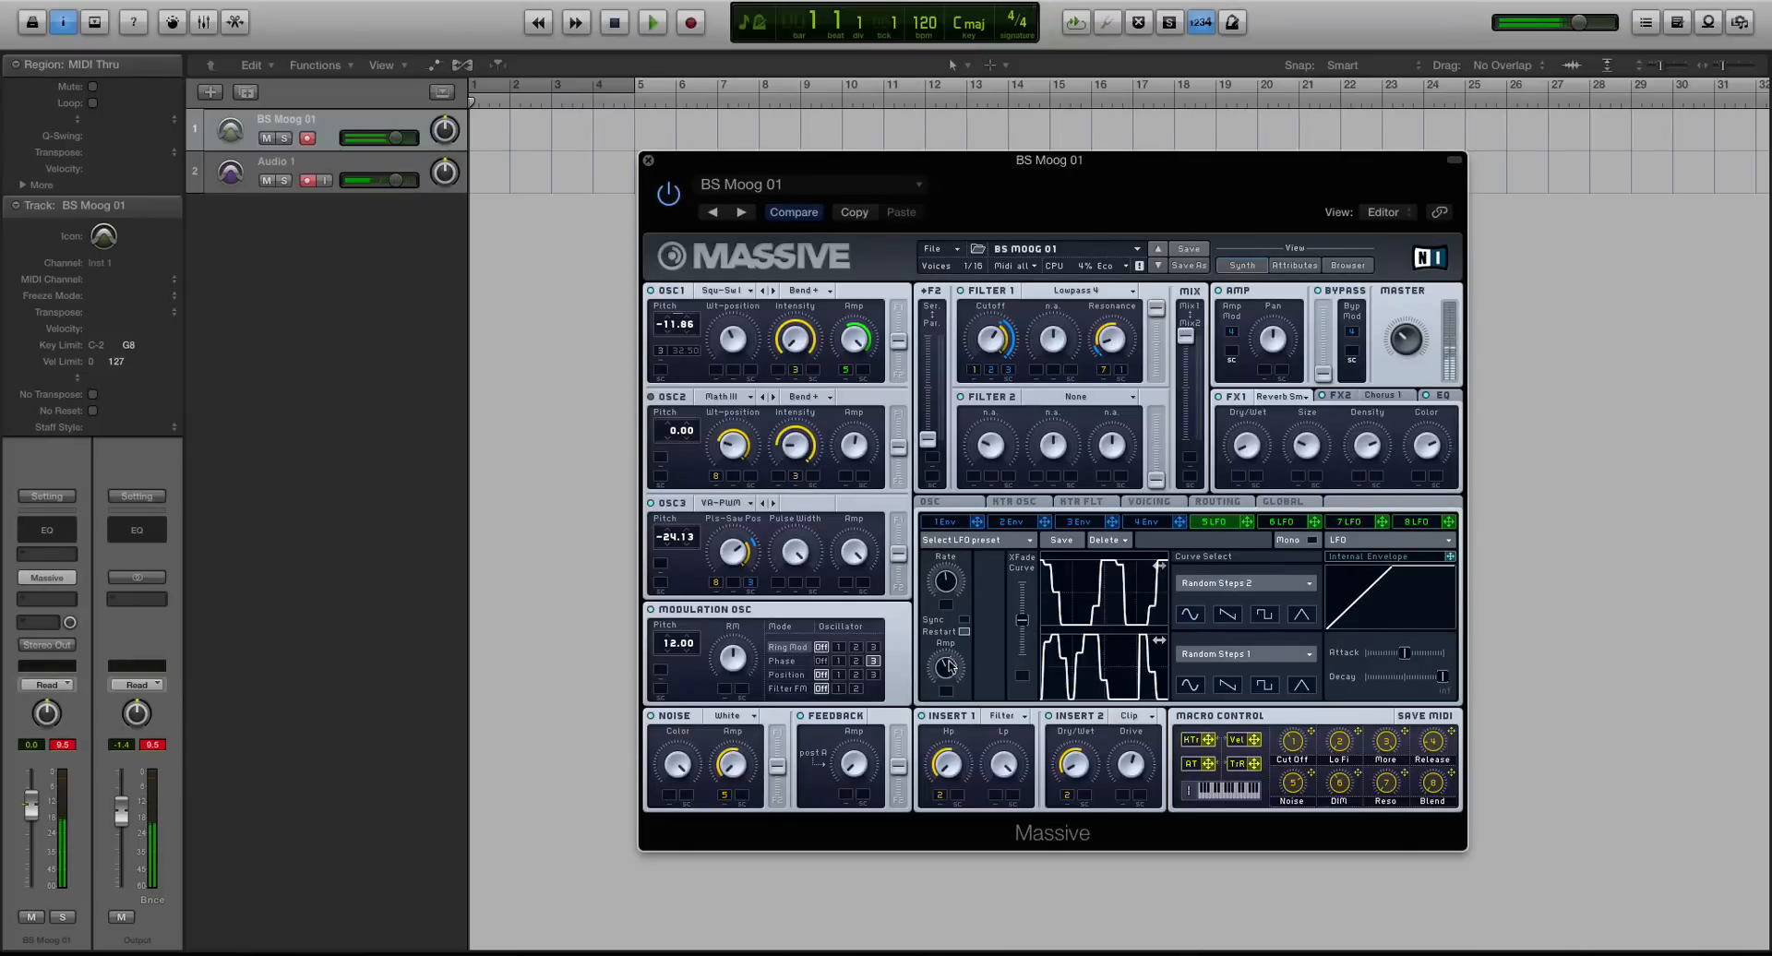
pyautogui.moveTo(952, 619)
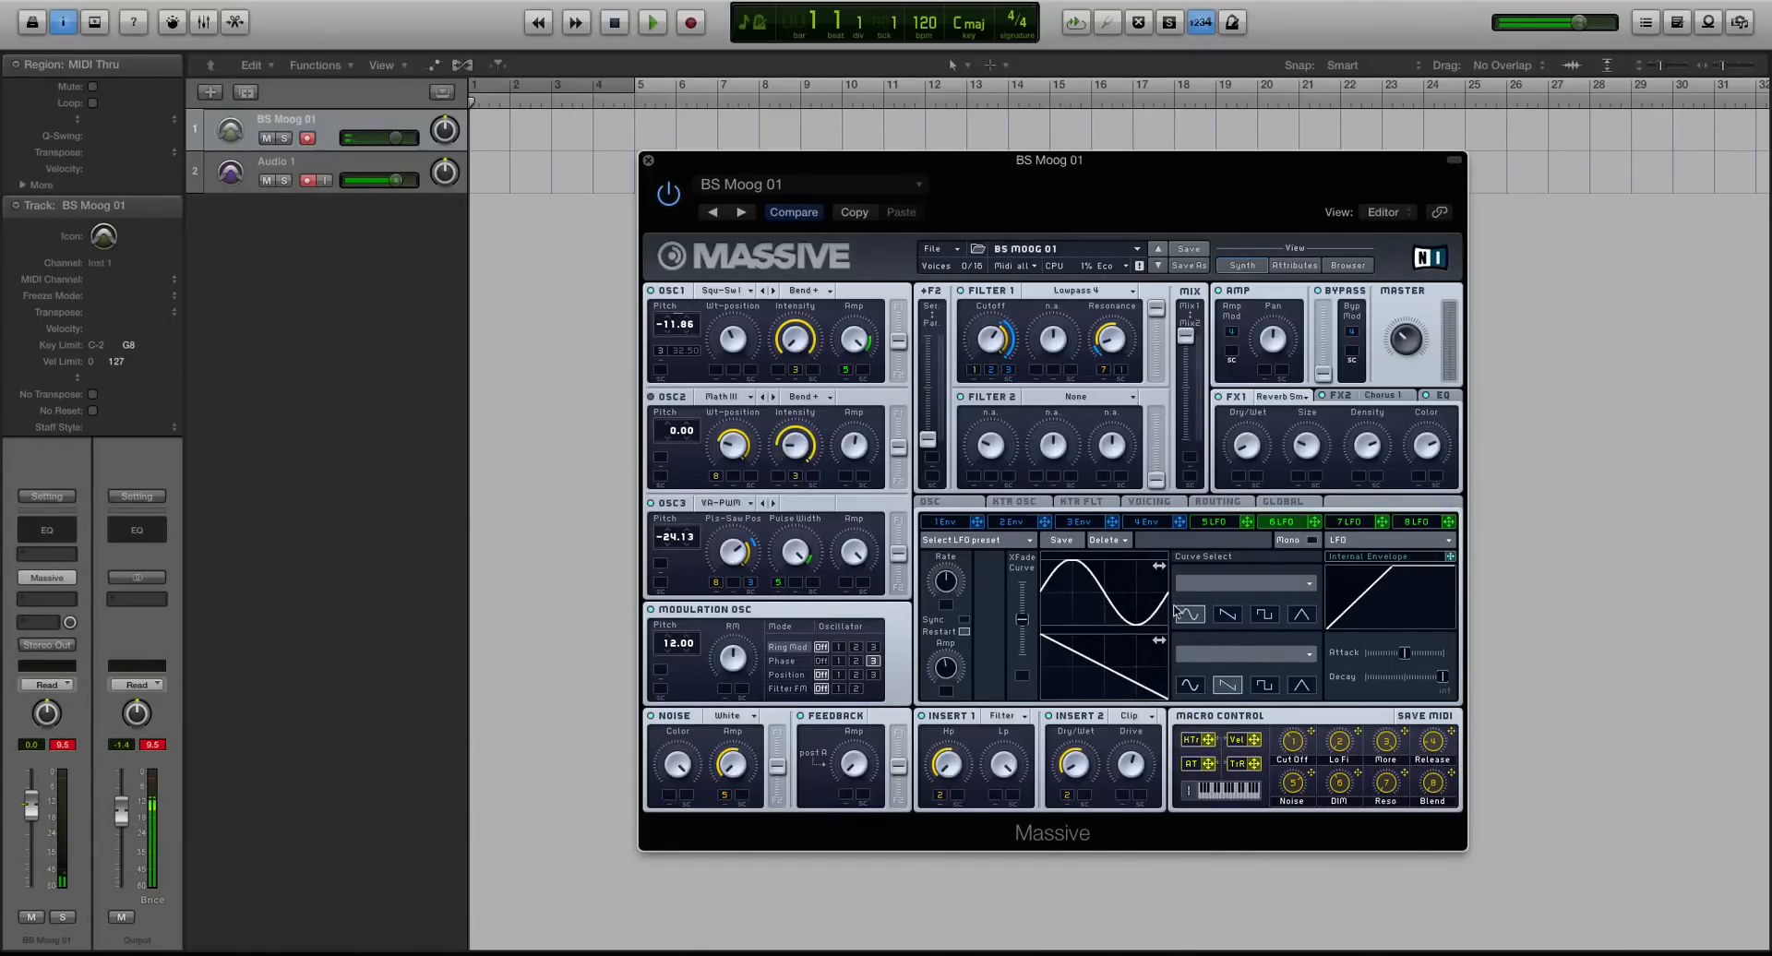
pyautogui.click(1244, 585)
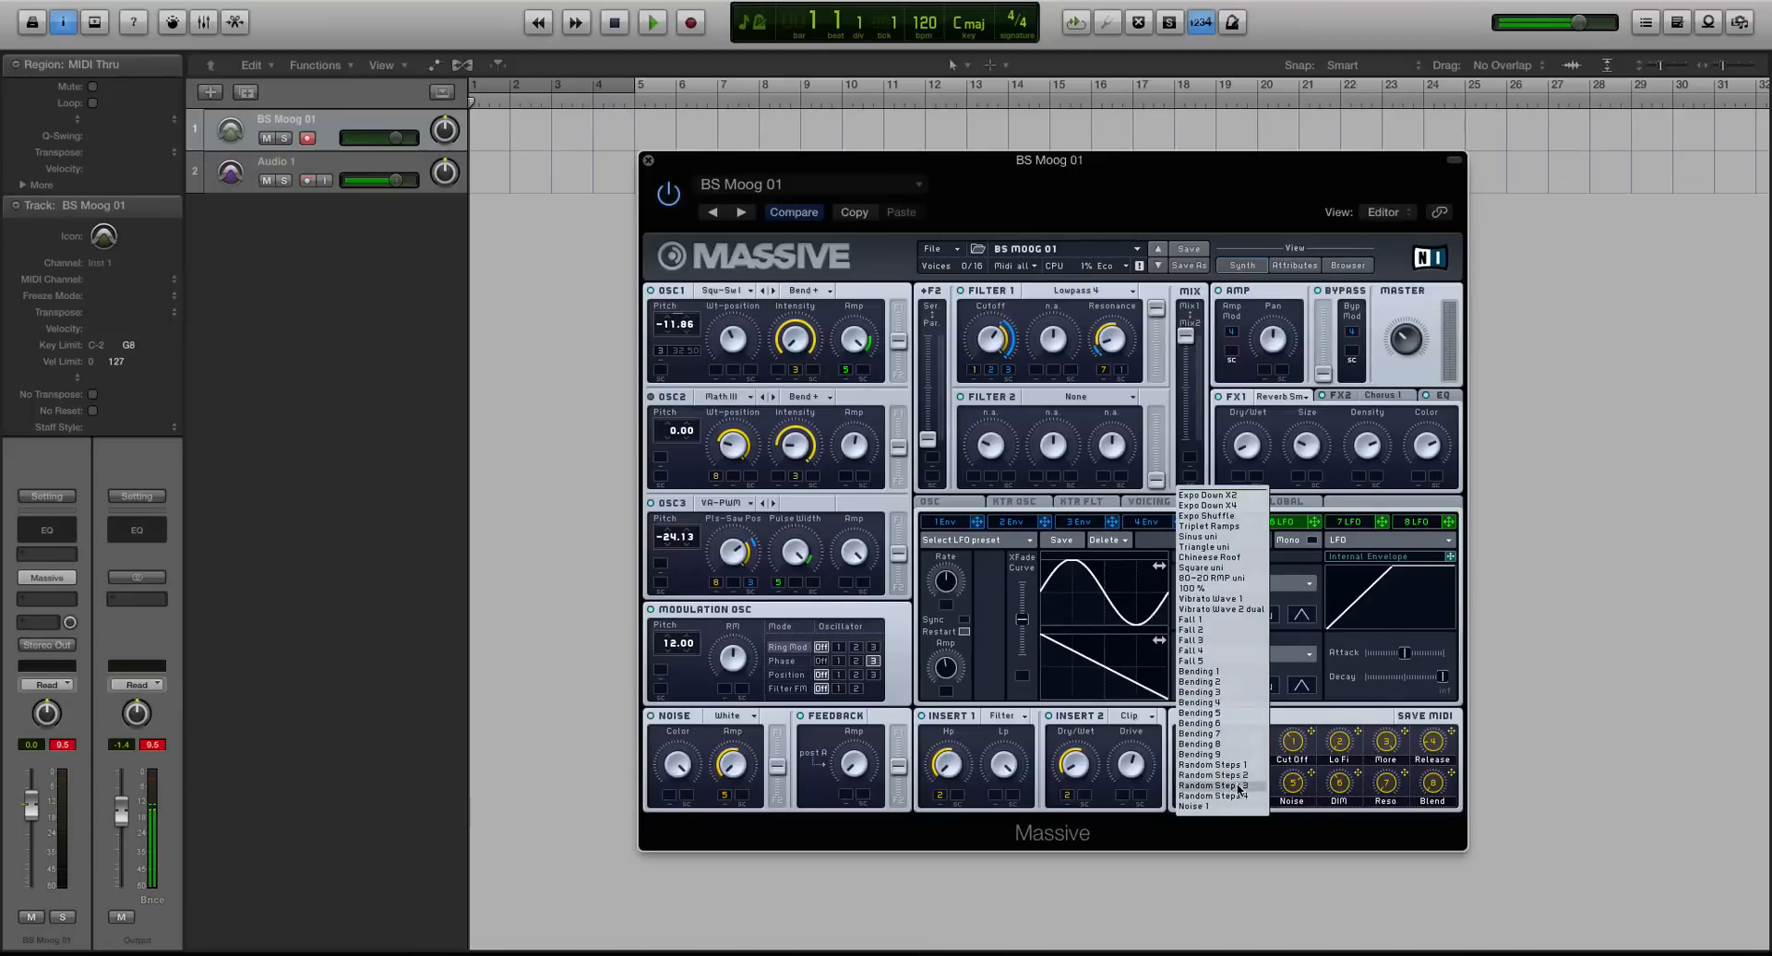
pyautogui.click(1213, 775)
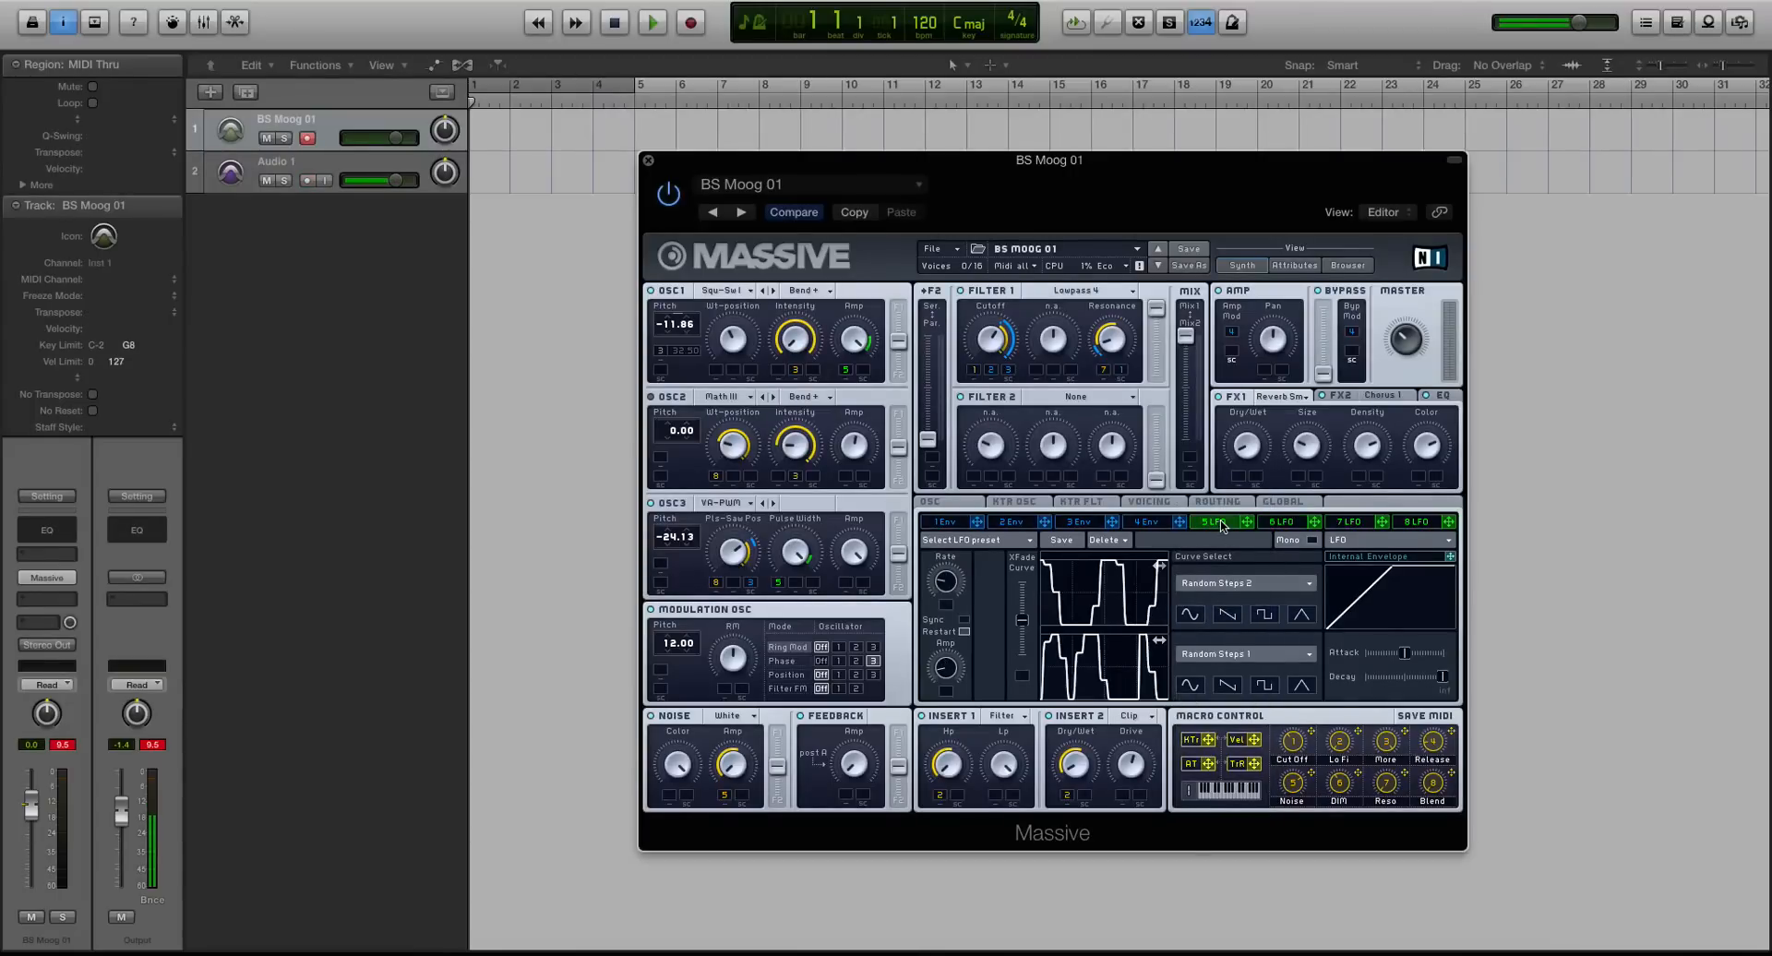
# - Show LFO 6, with its Random Steps 3 upper curve and sine lower curve
pyautogui.click(1188, 685)
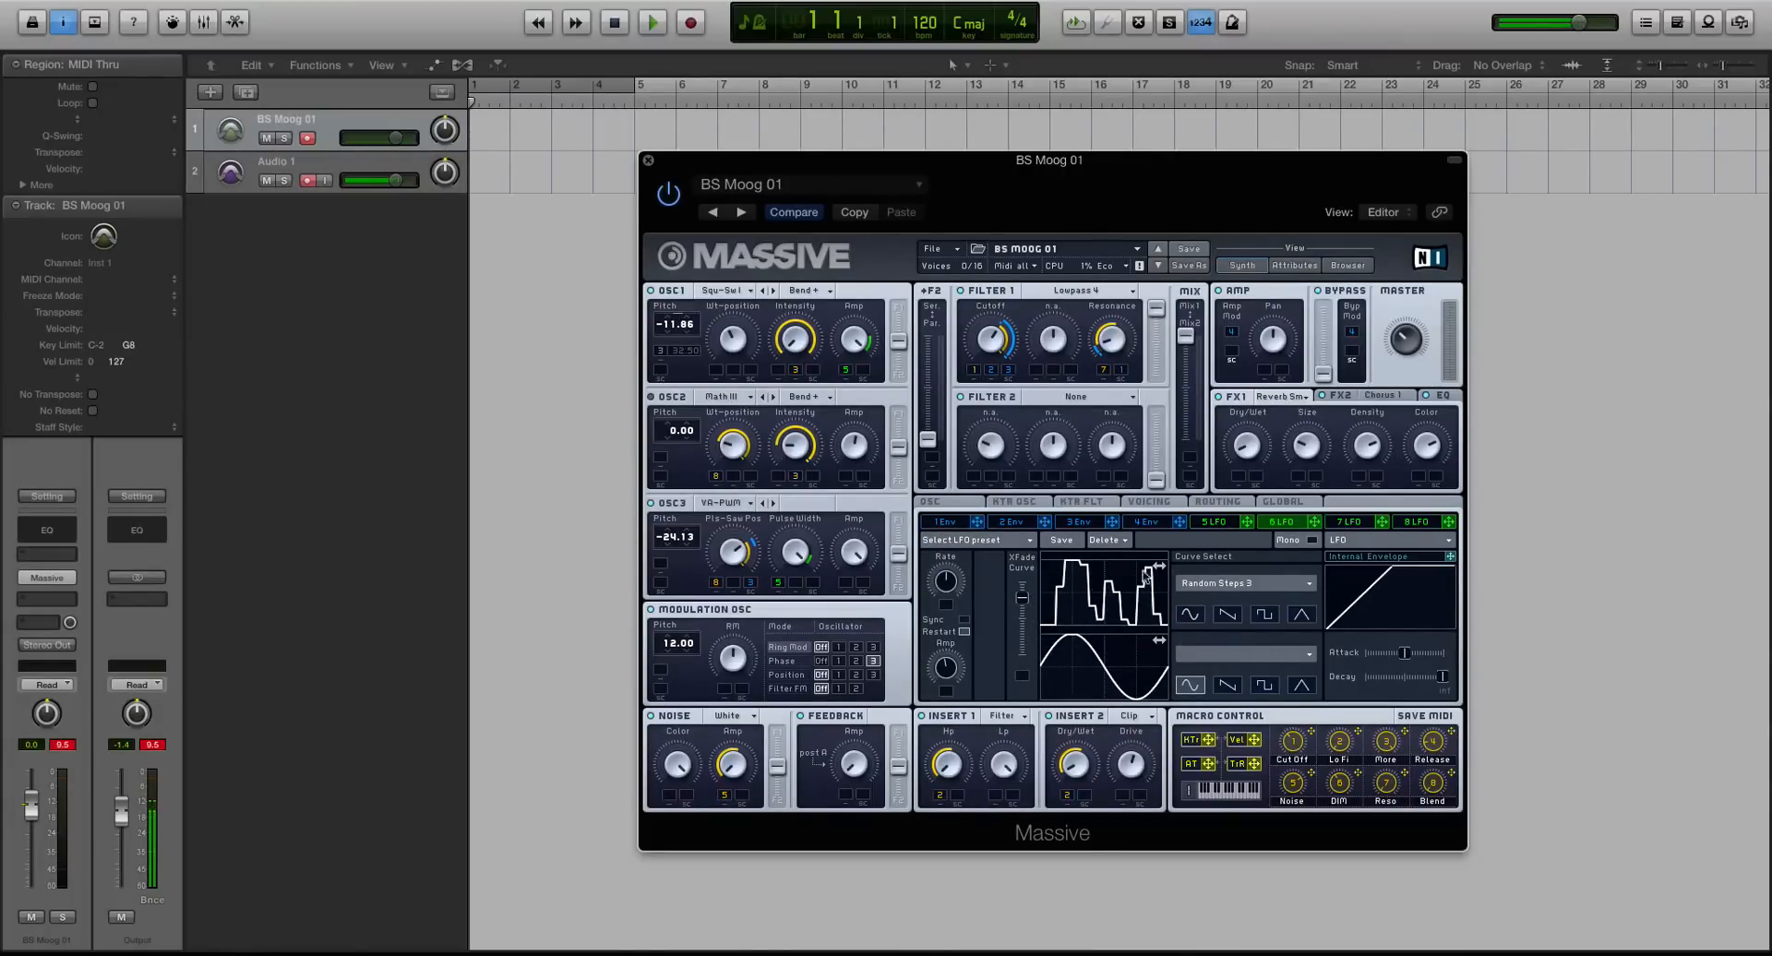
pyautogui.moveTo(1034, 673)
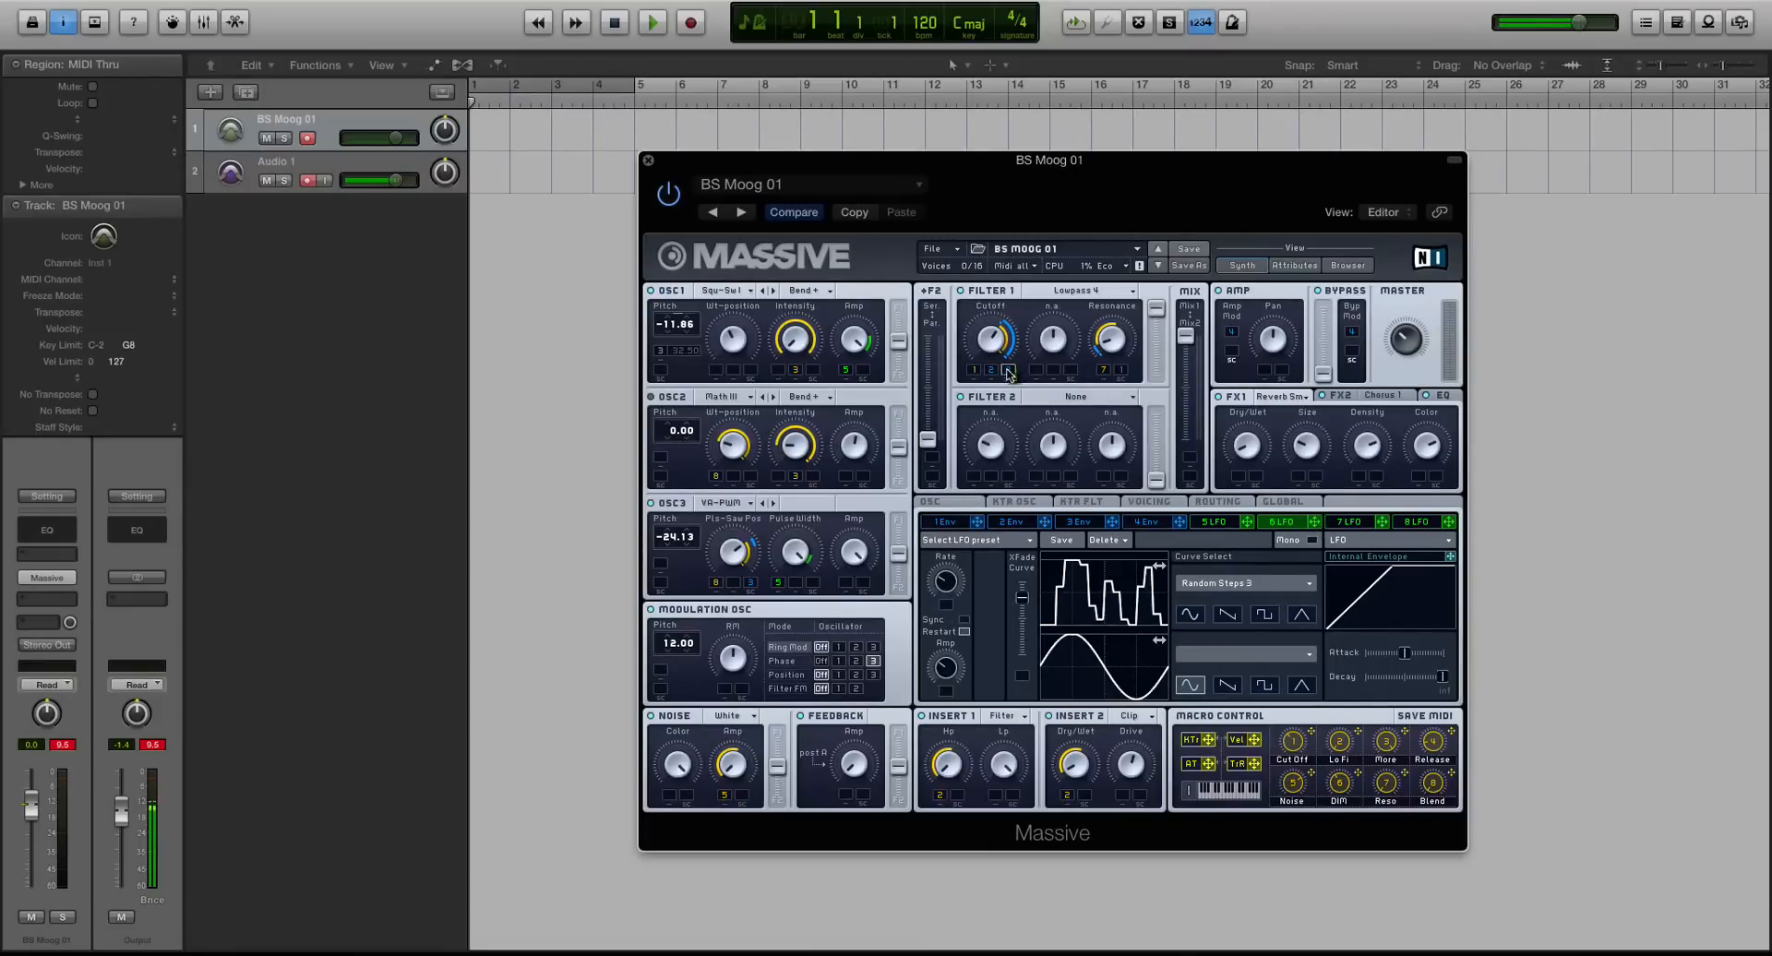
pyautogui.moveTo(1103, 403)
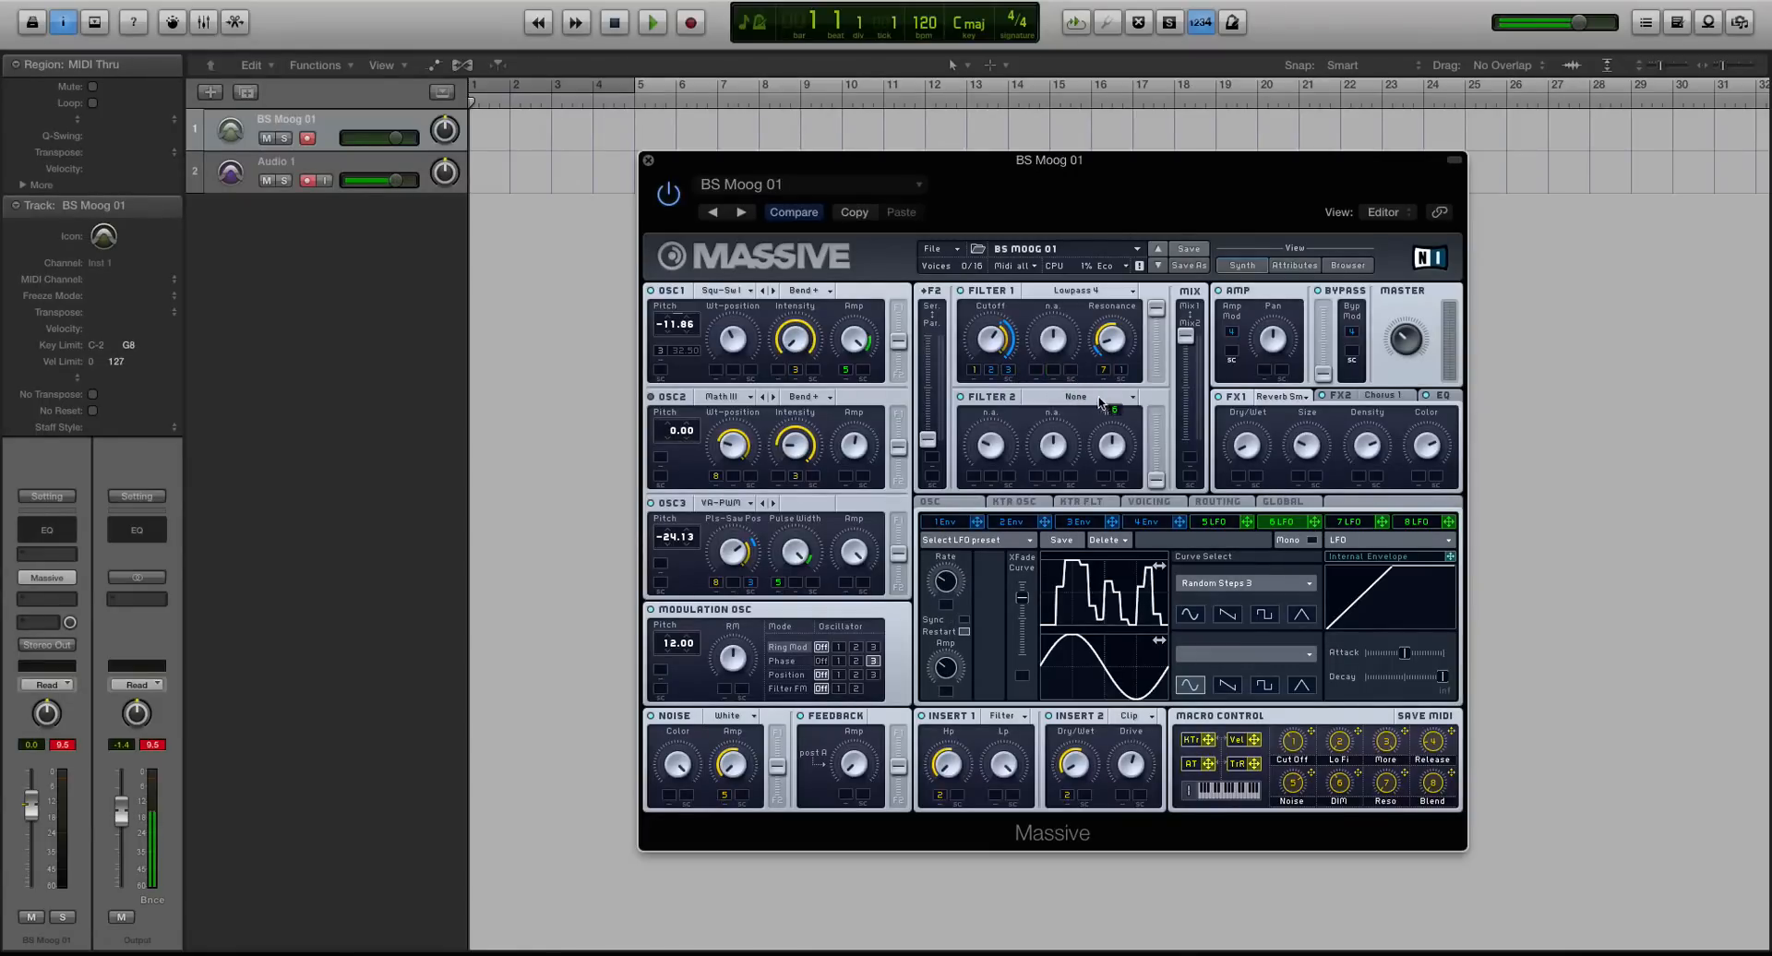
pyautogui.moveTo(1062, 424)
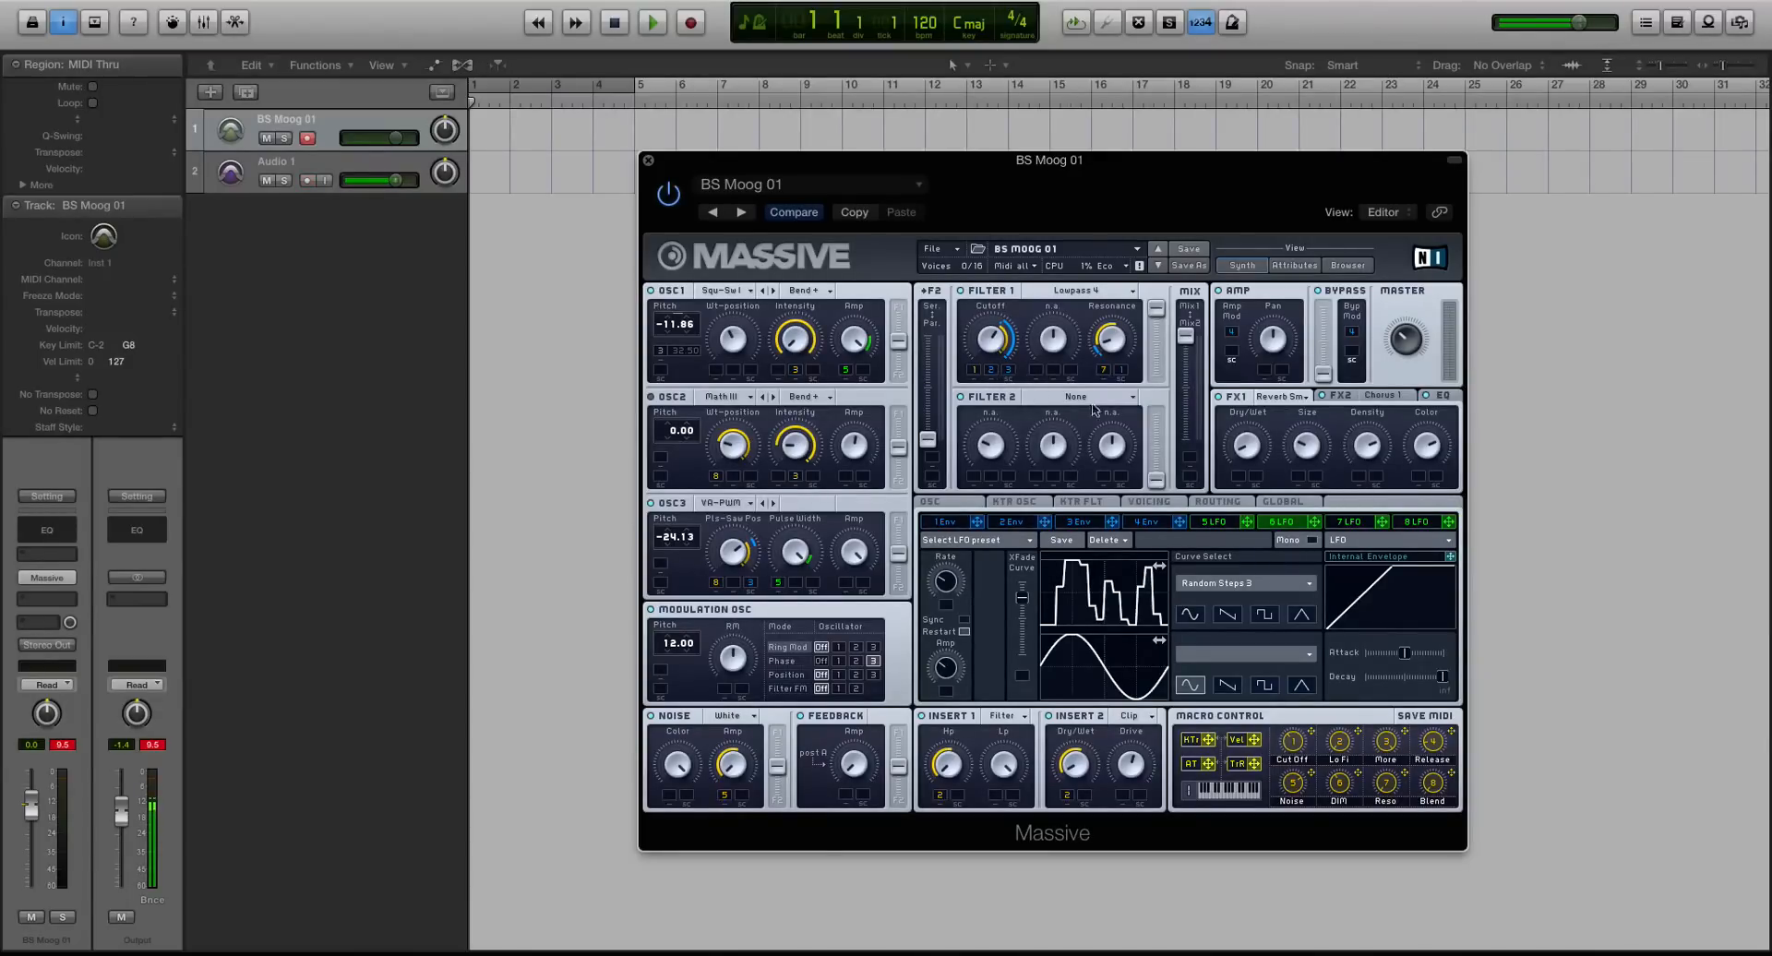
# - Set Filter 2's type to Lowpass 4
pyautogui.click(1091, 396)
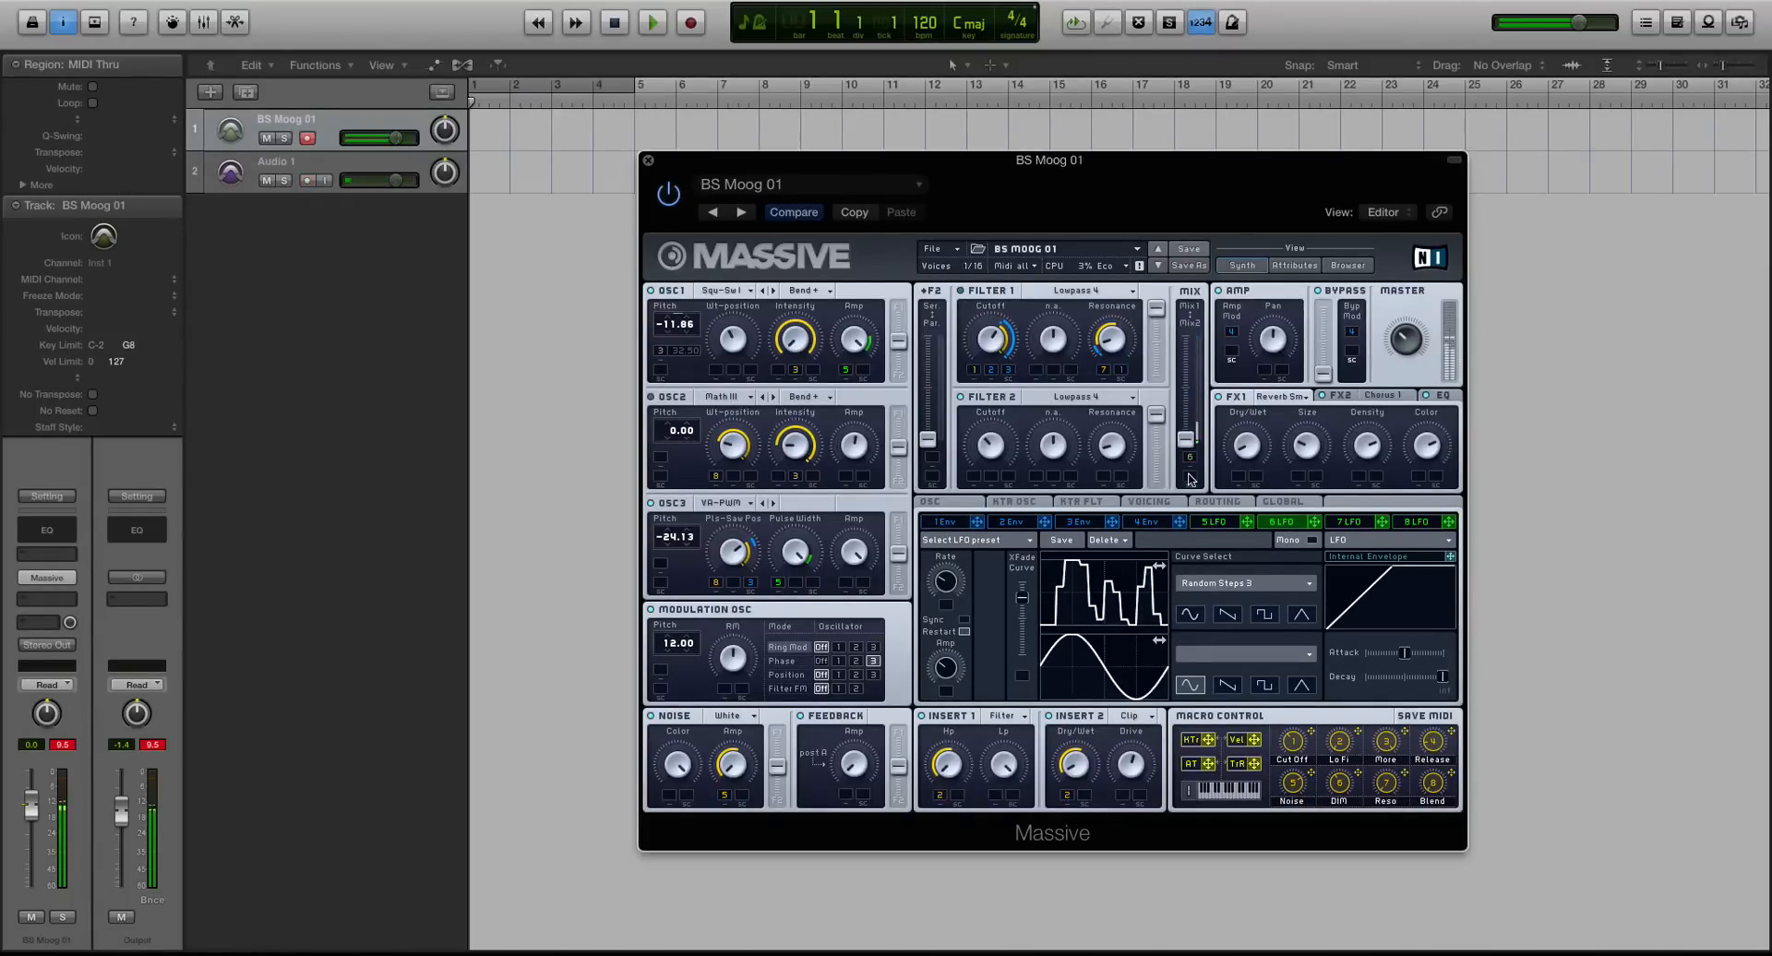
pyautogui.moveTo(998, 424)
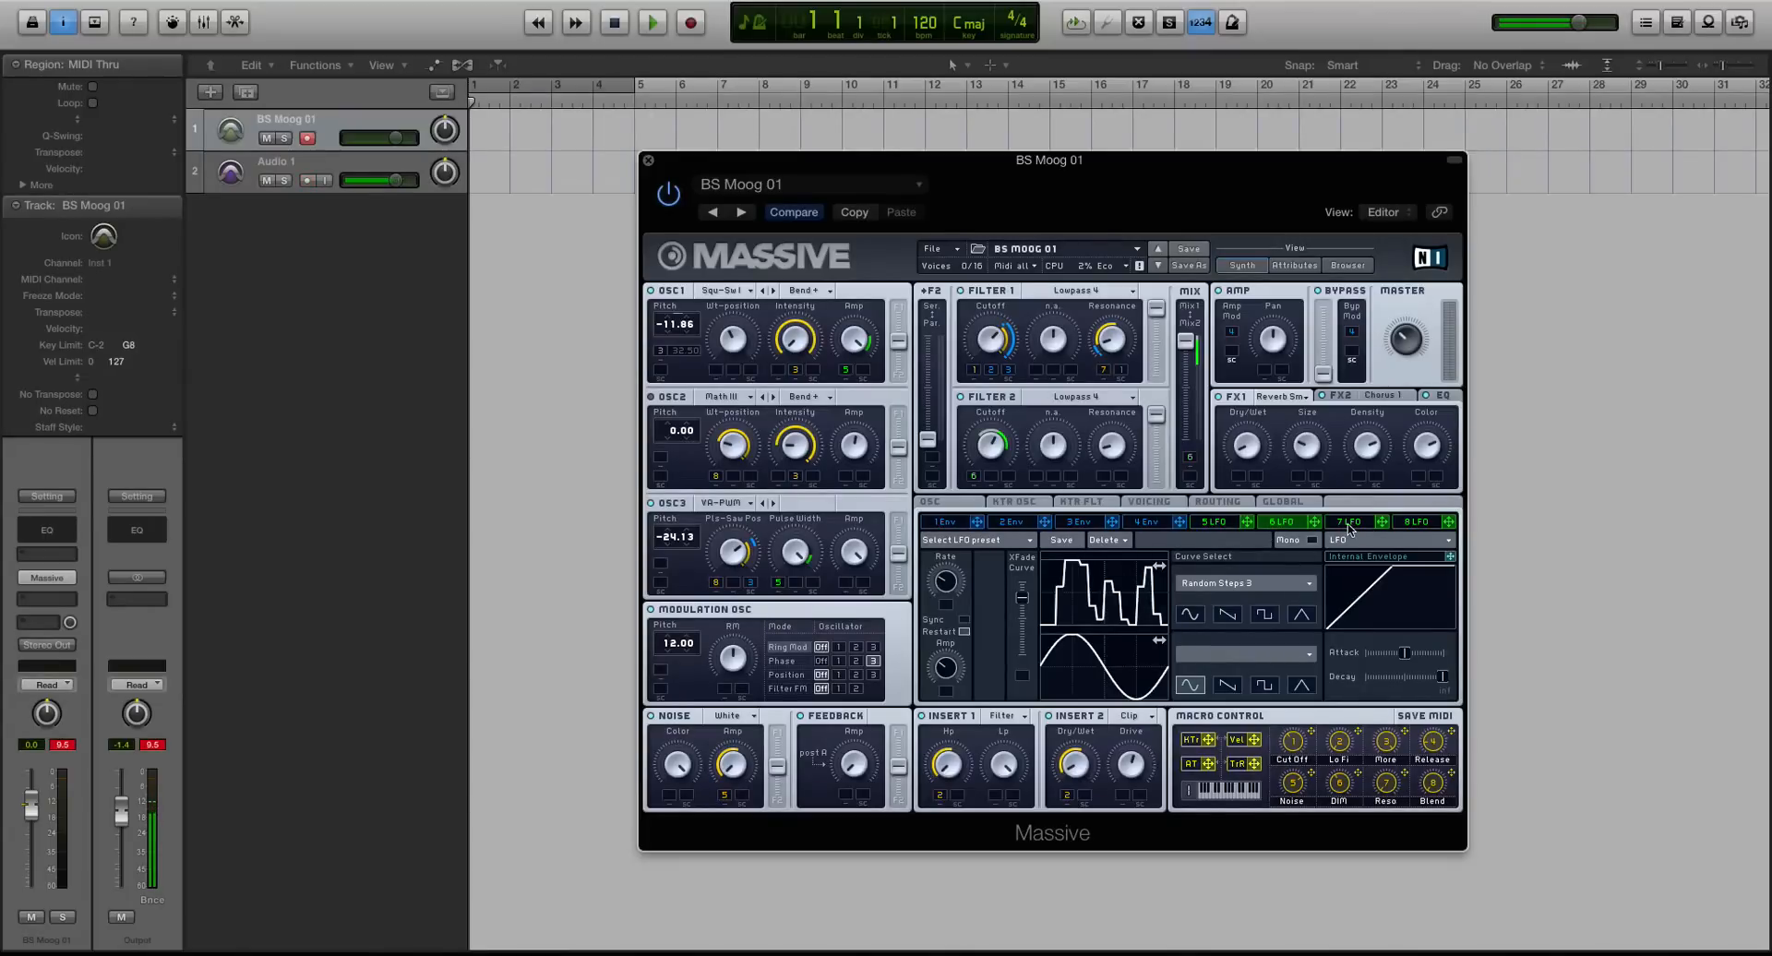
# - Give LFO 7 the Random Steps 4 curve and display Envelope 2
pyautogui.click(1240, 584)
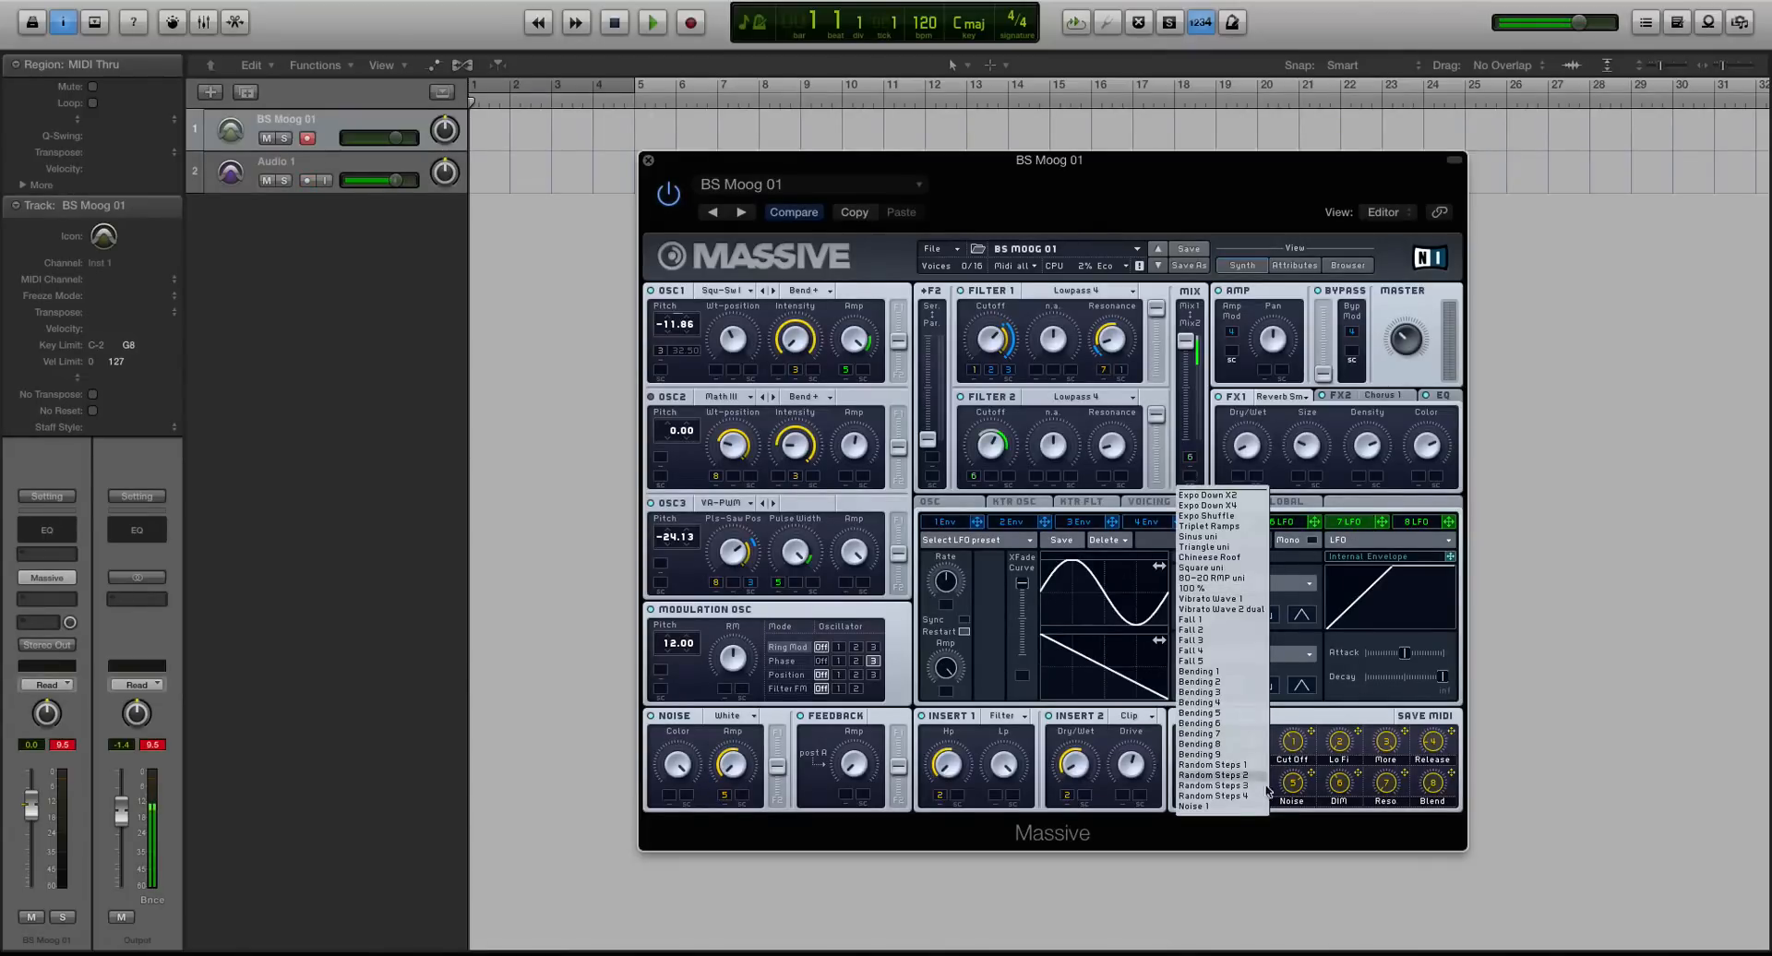
pyautogui.click(1213, 795)
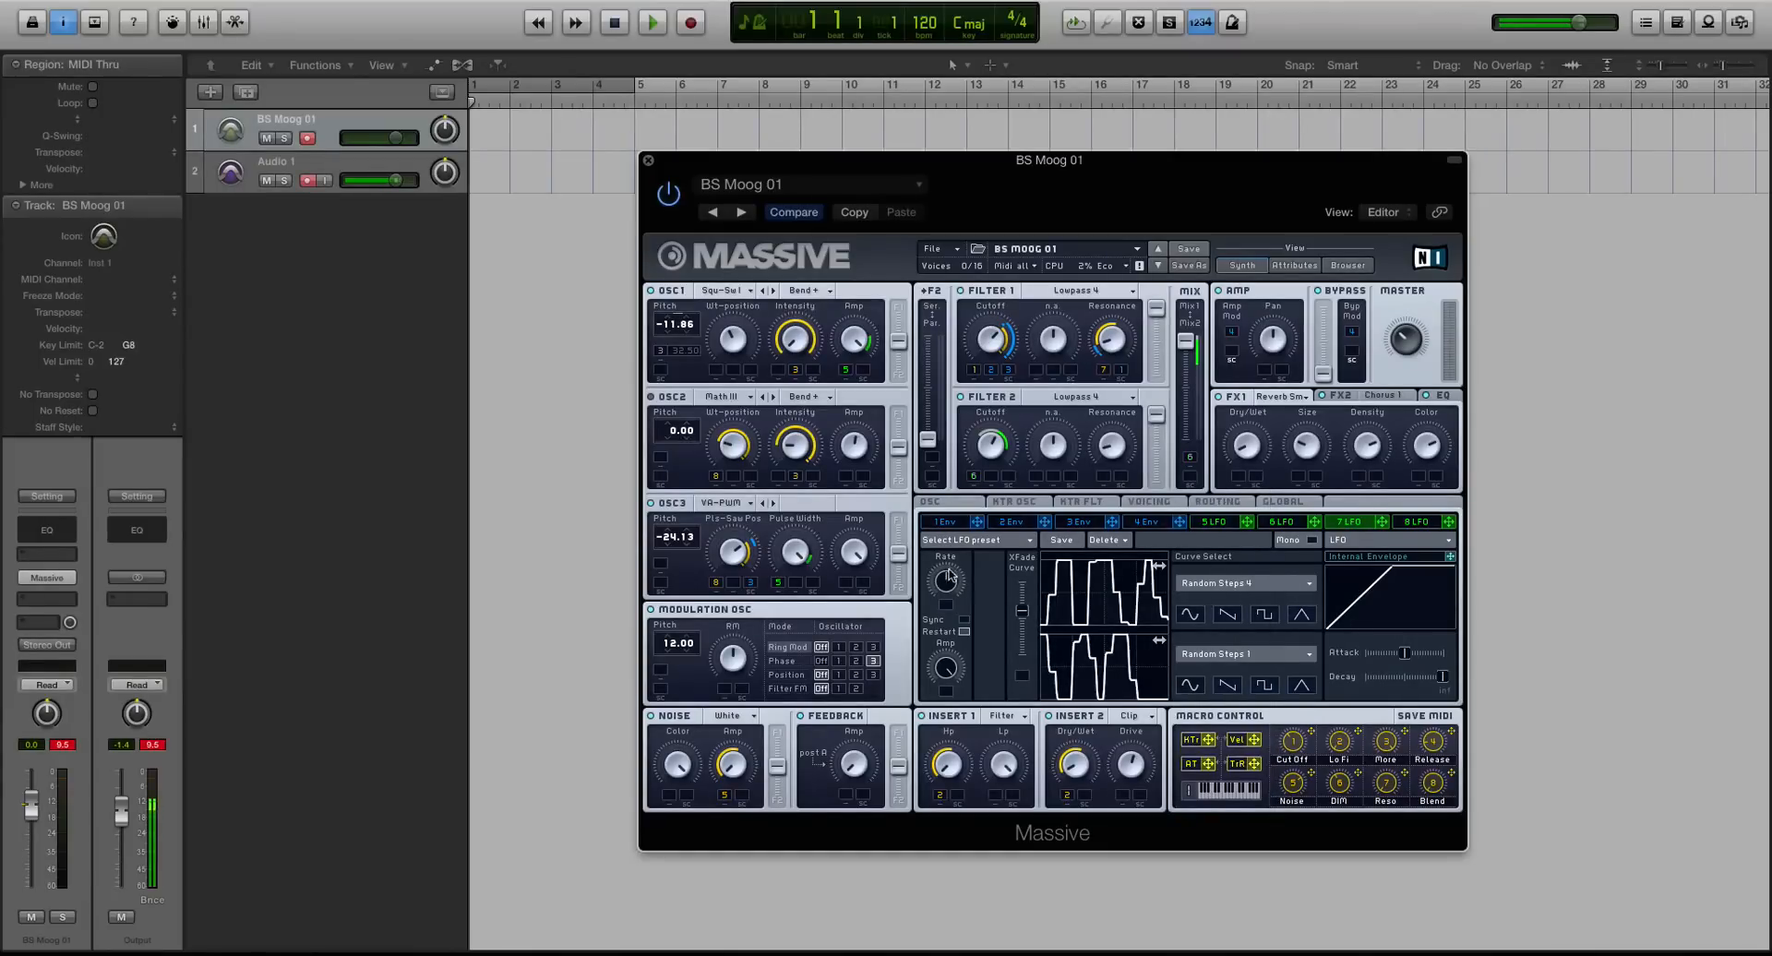
pyautogui.moveTo(1017, 514)
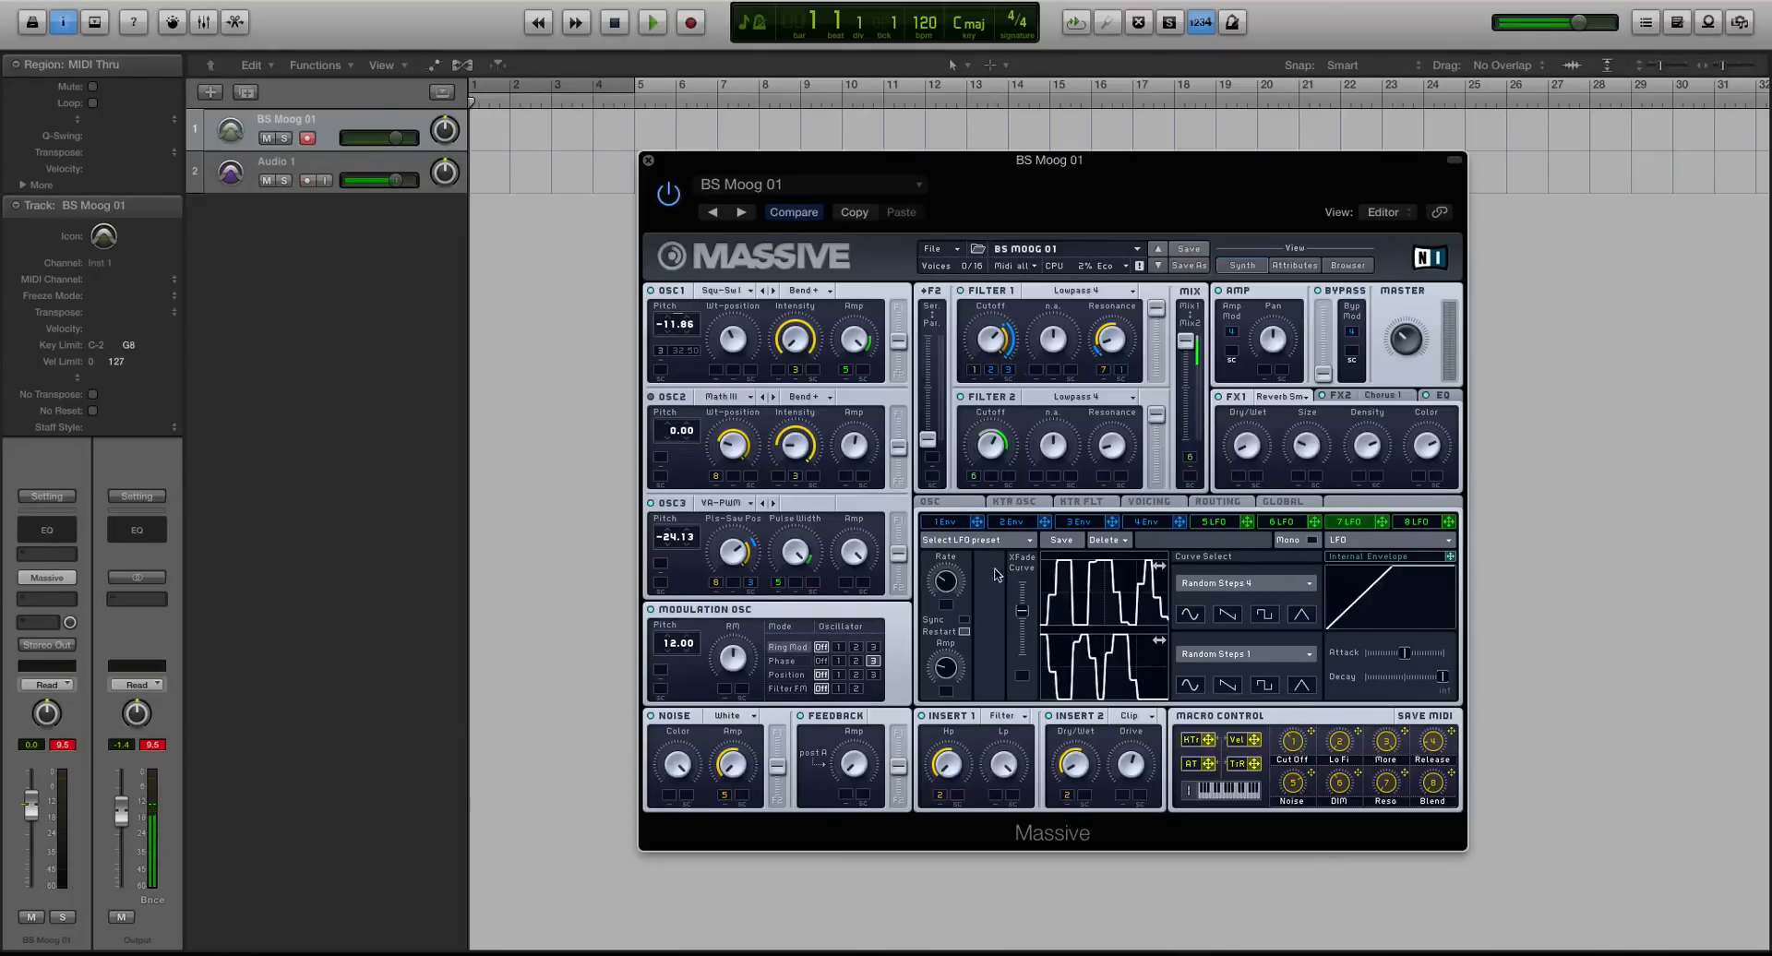
pyautogui.click(1009, 522)
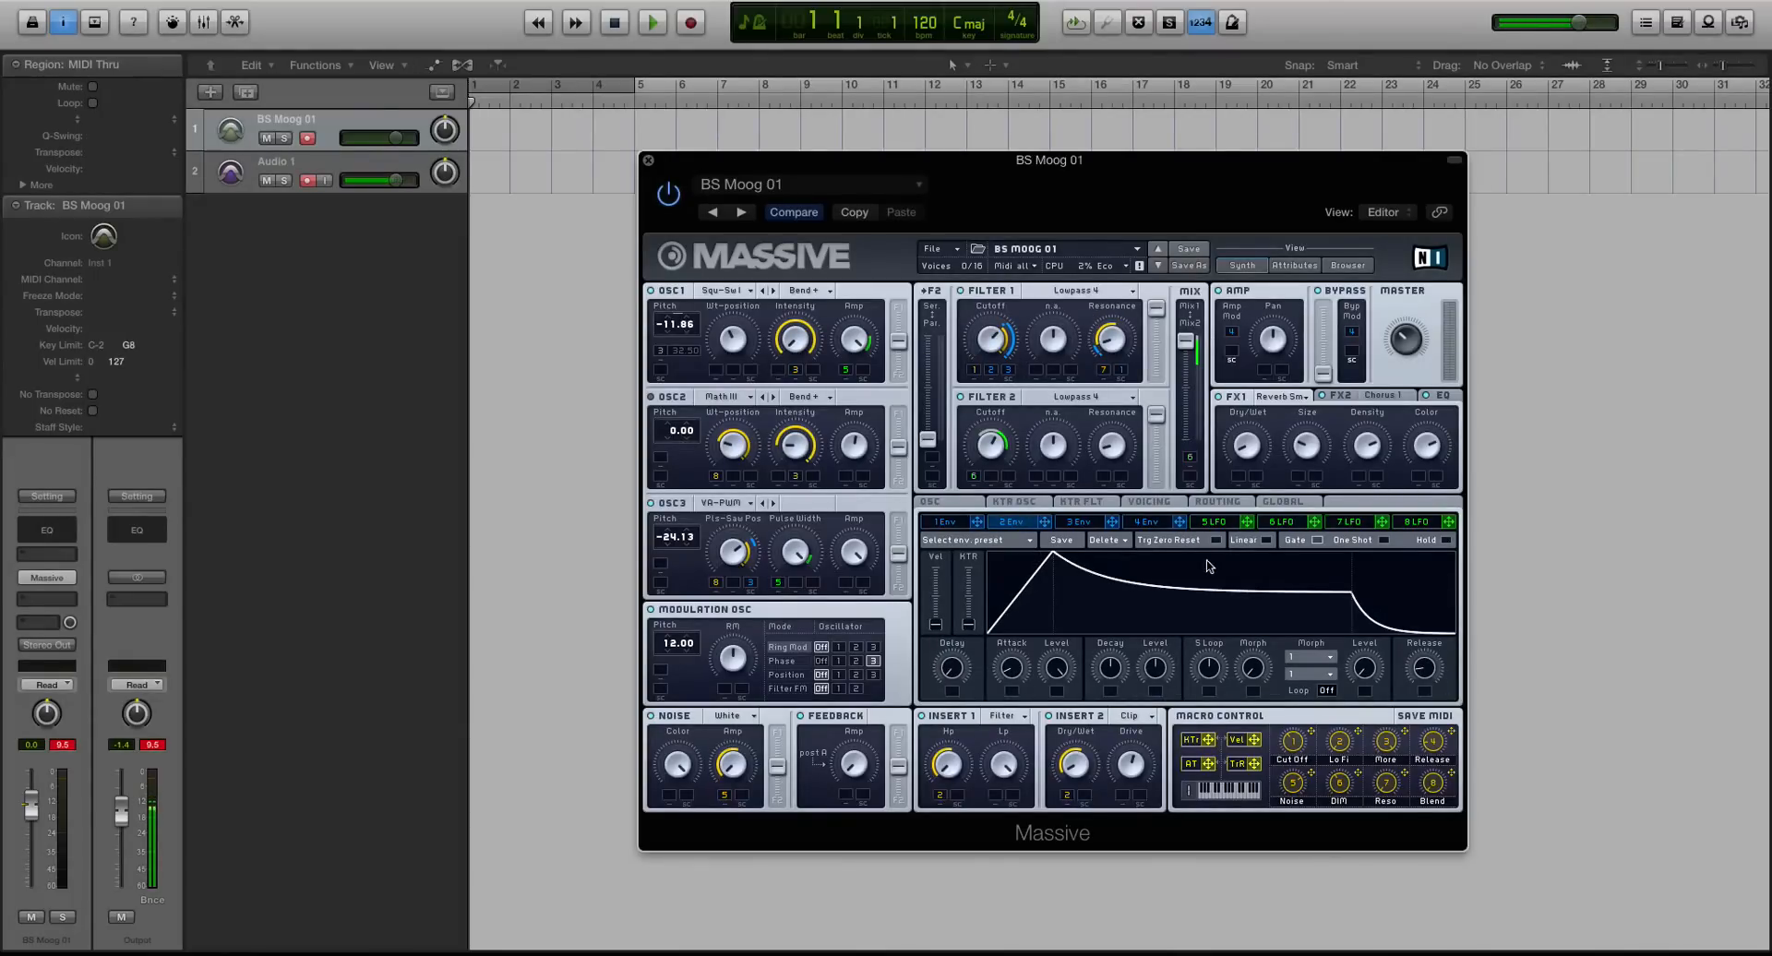
# - Display Envelope 3, with its fast attack and short plucky decay
pyautogui.click(1209, 522)
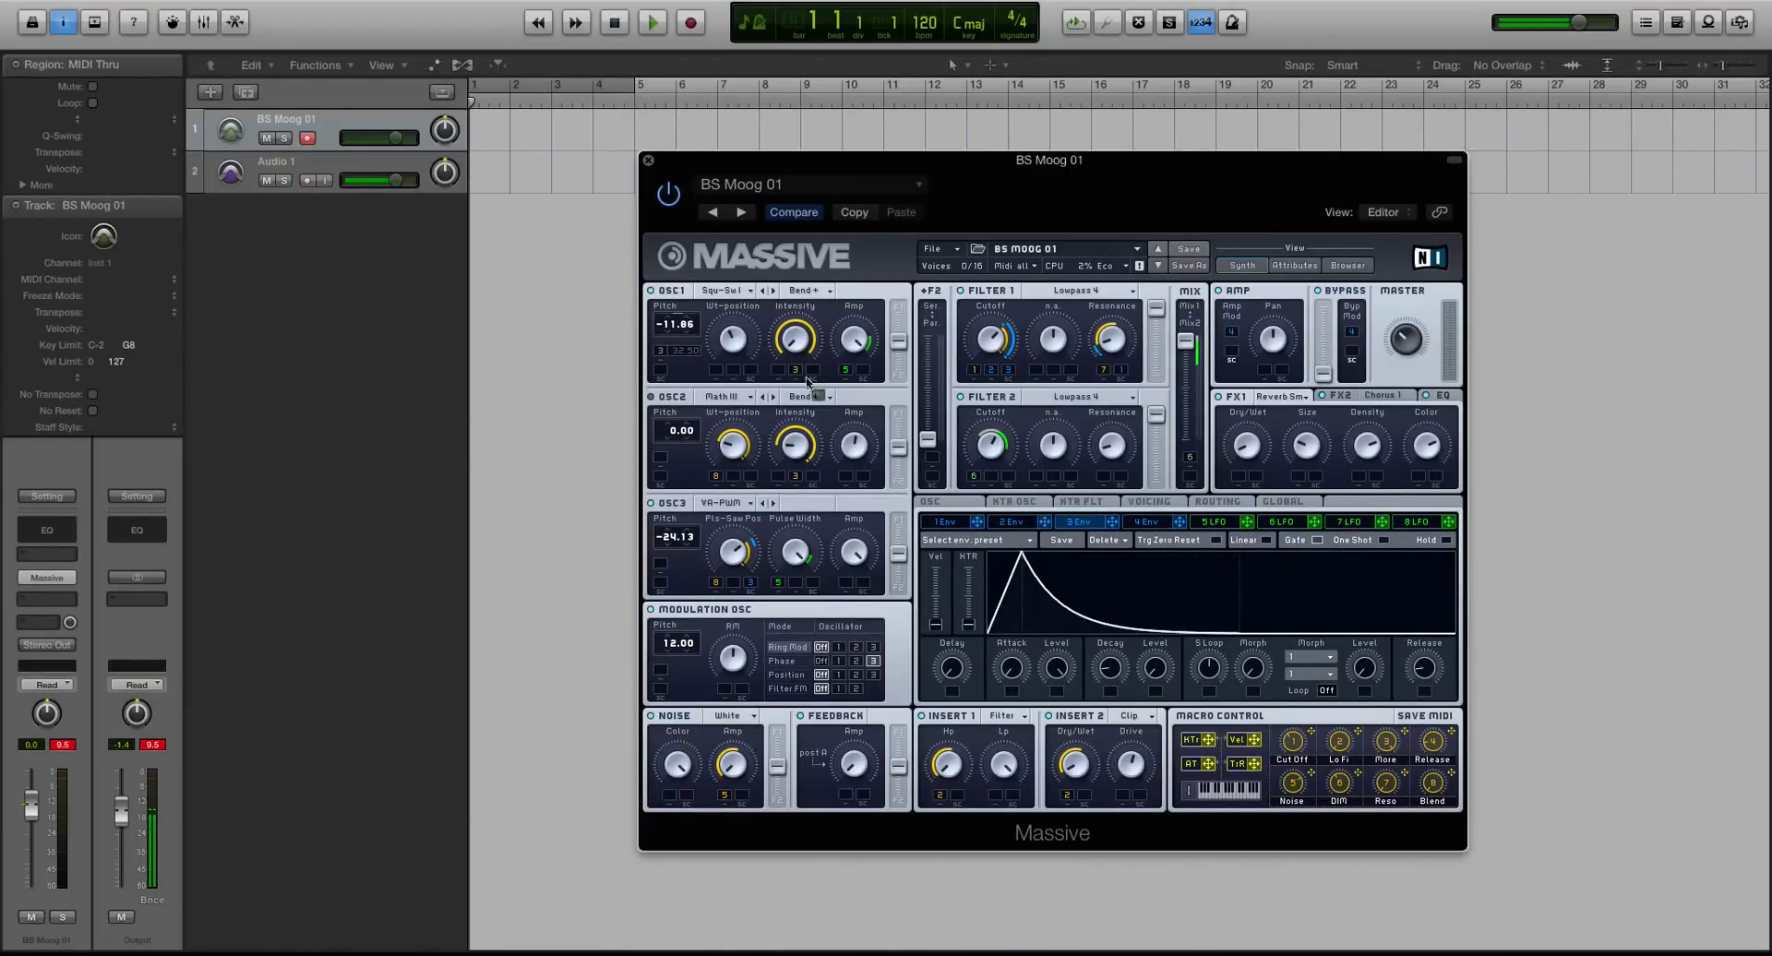
pyautogui.moveTo(760, 585)
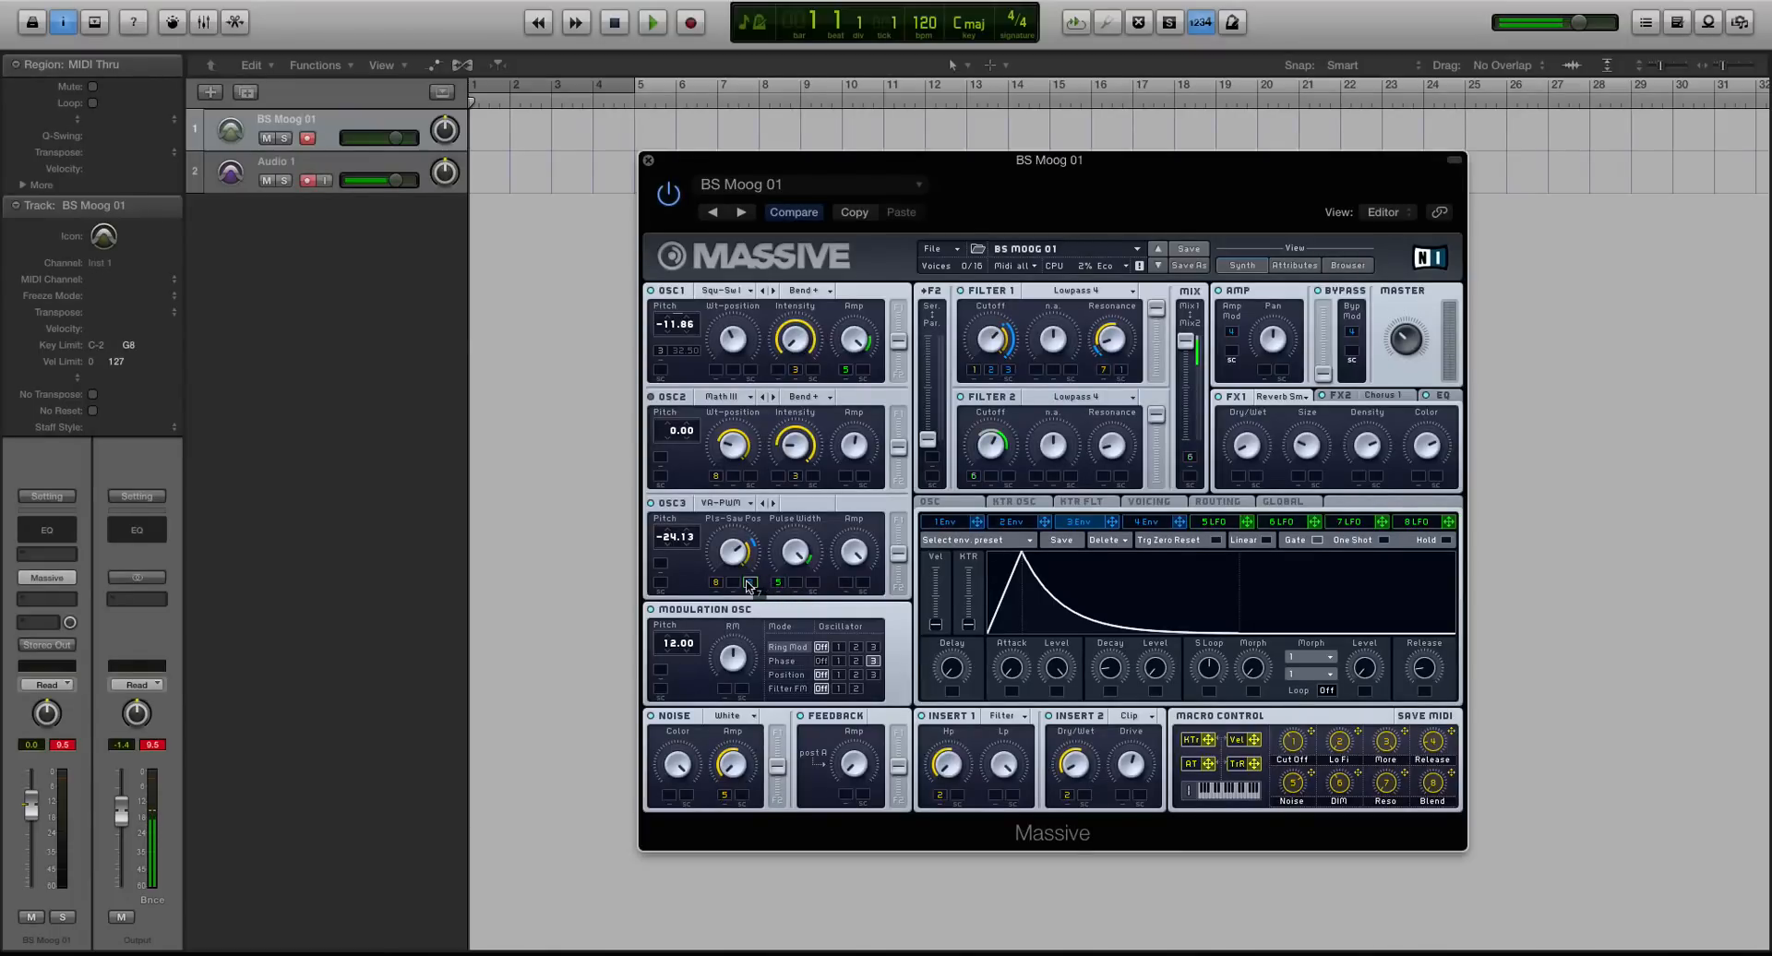
pyautogui.moveTo(1150, 706)
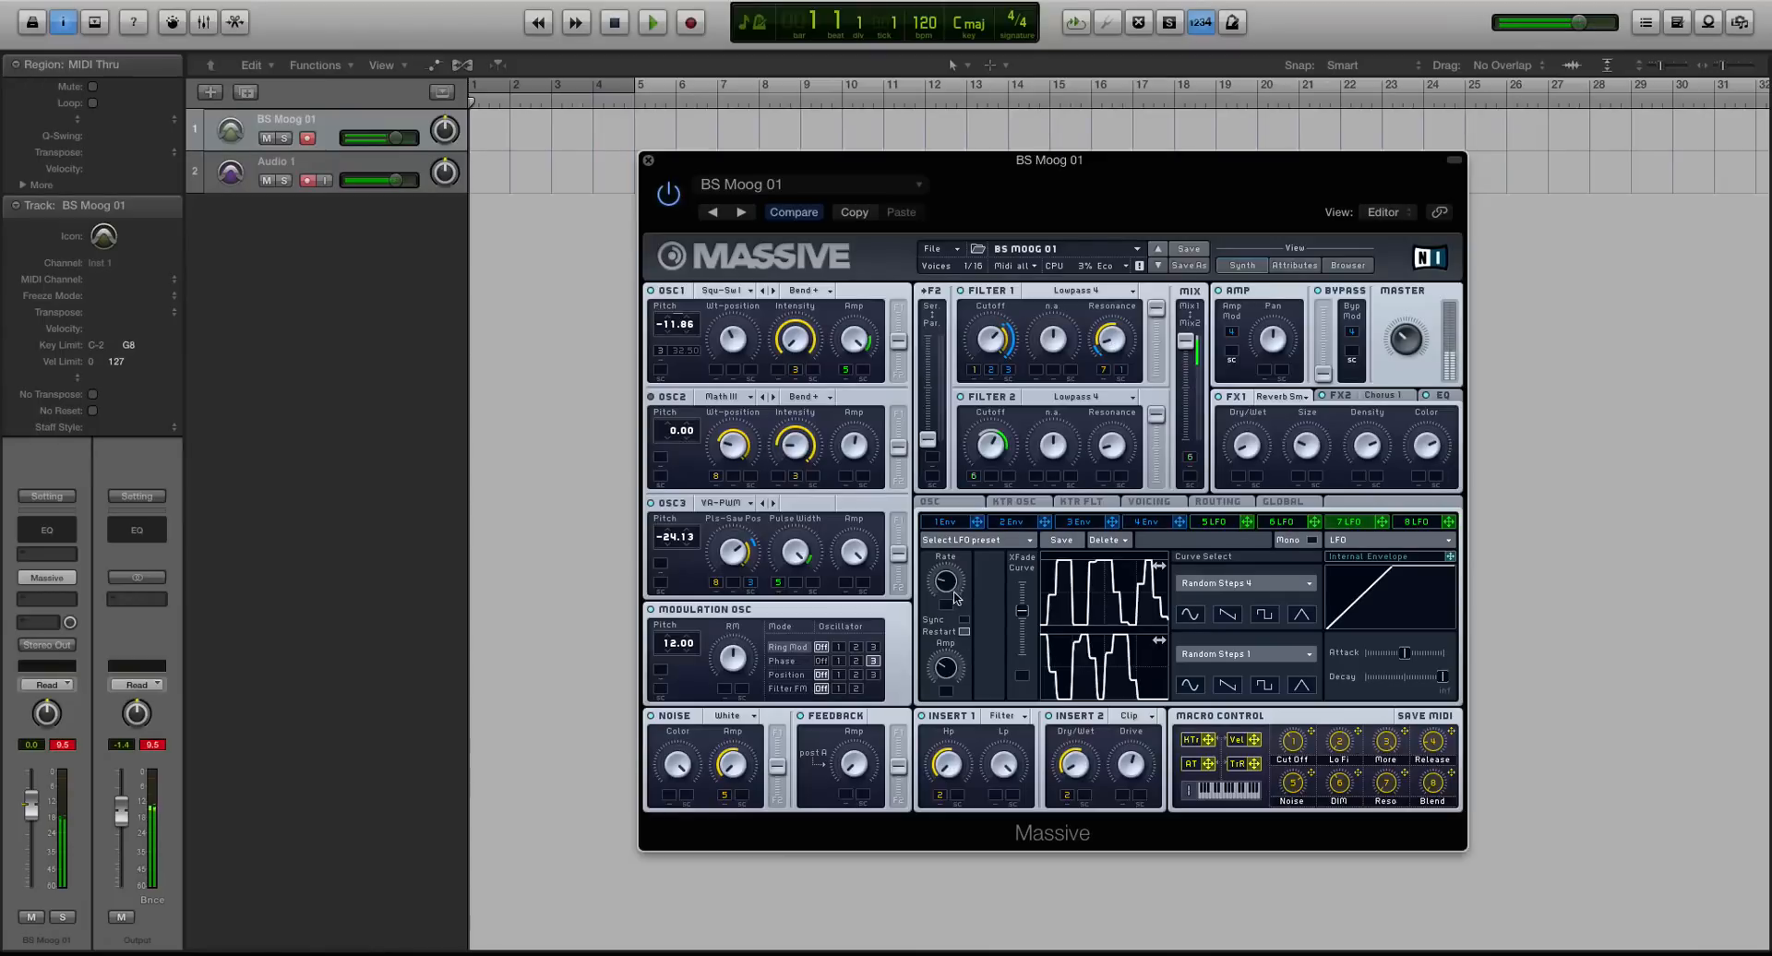
pyautogui.moveTo(956, 607)
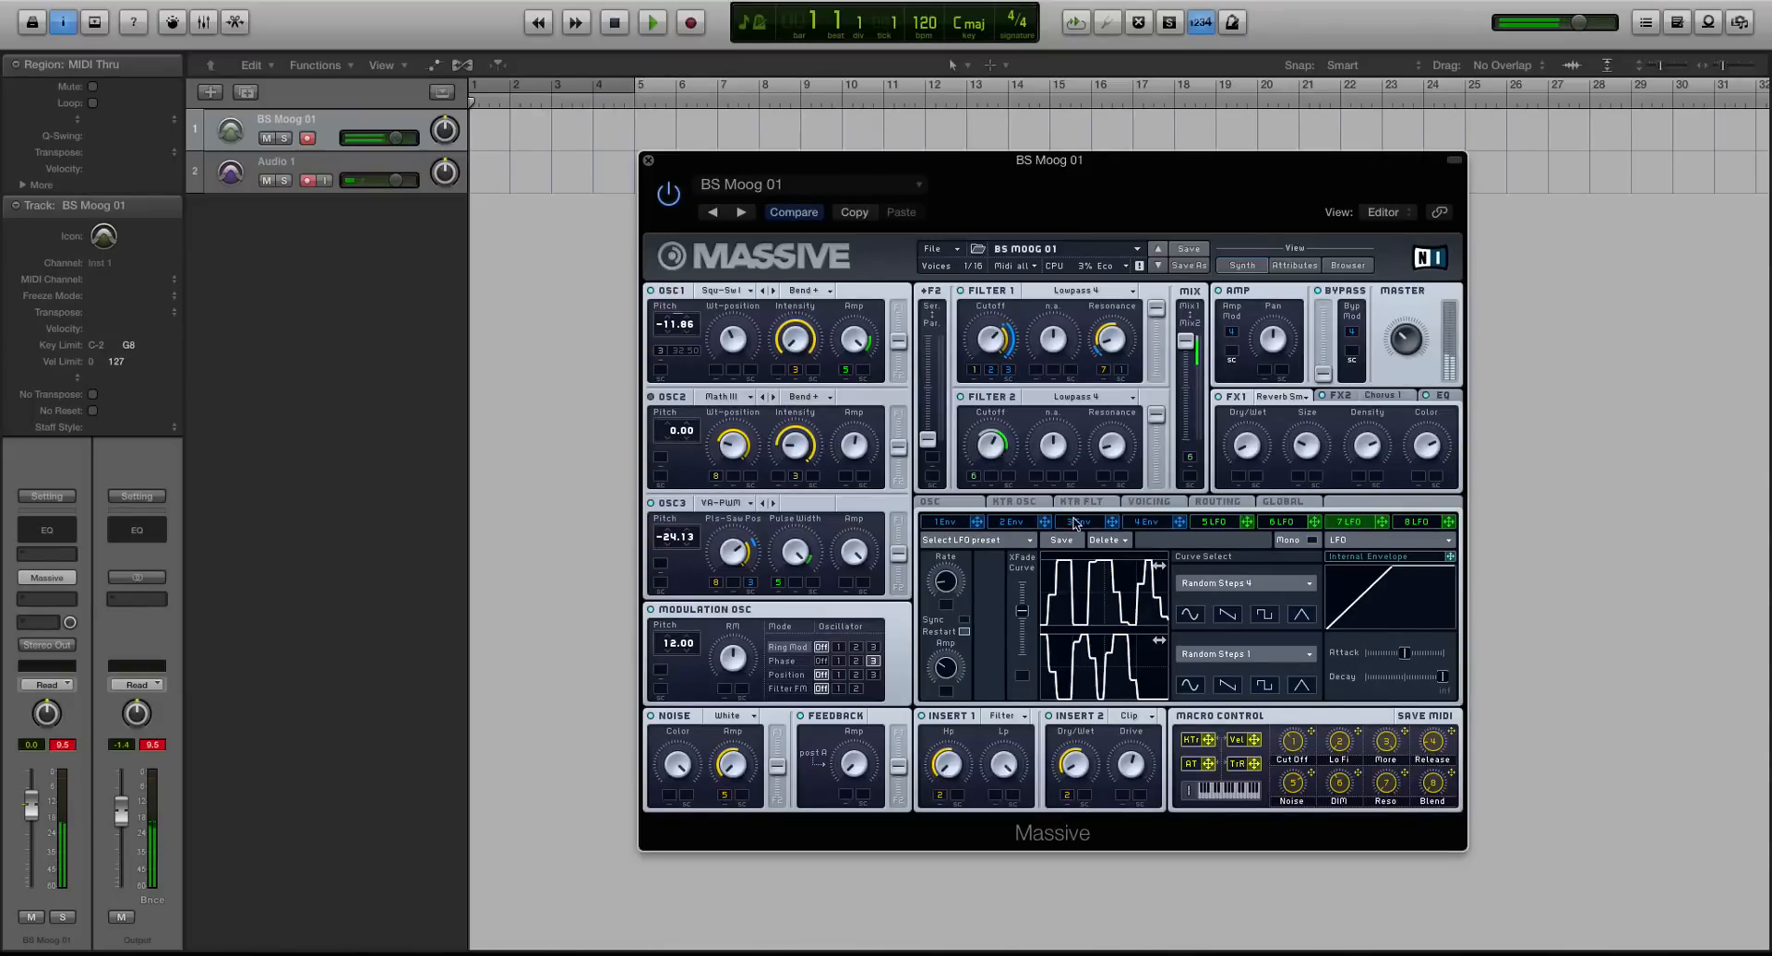
pyautogui.moveTo(855, 378)
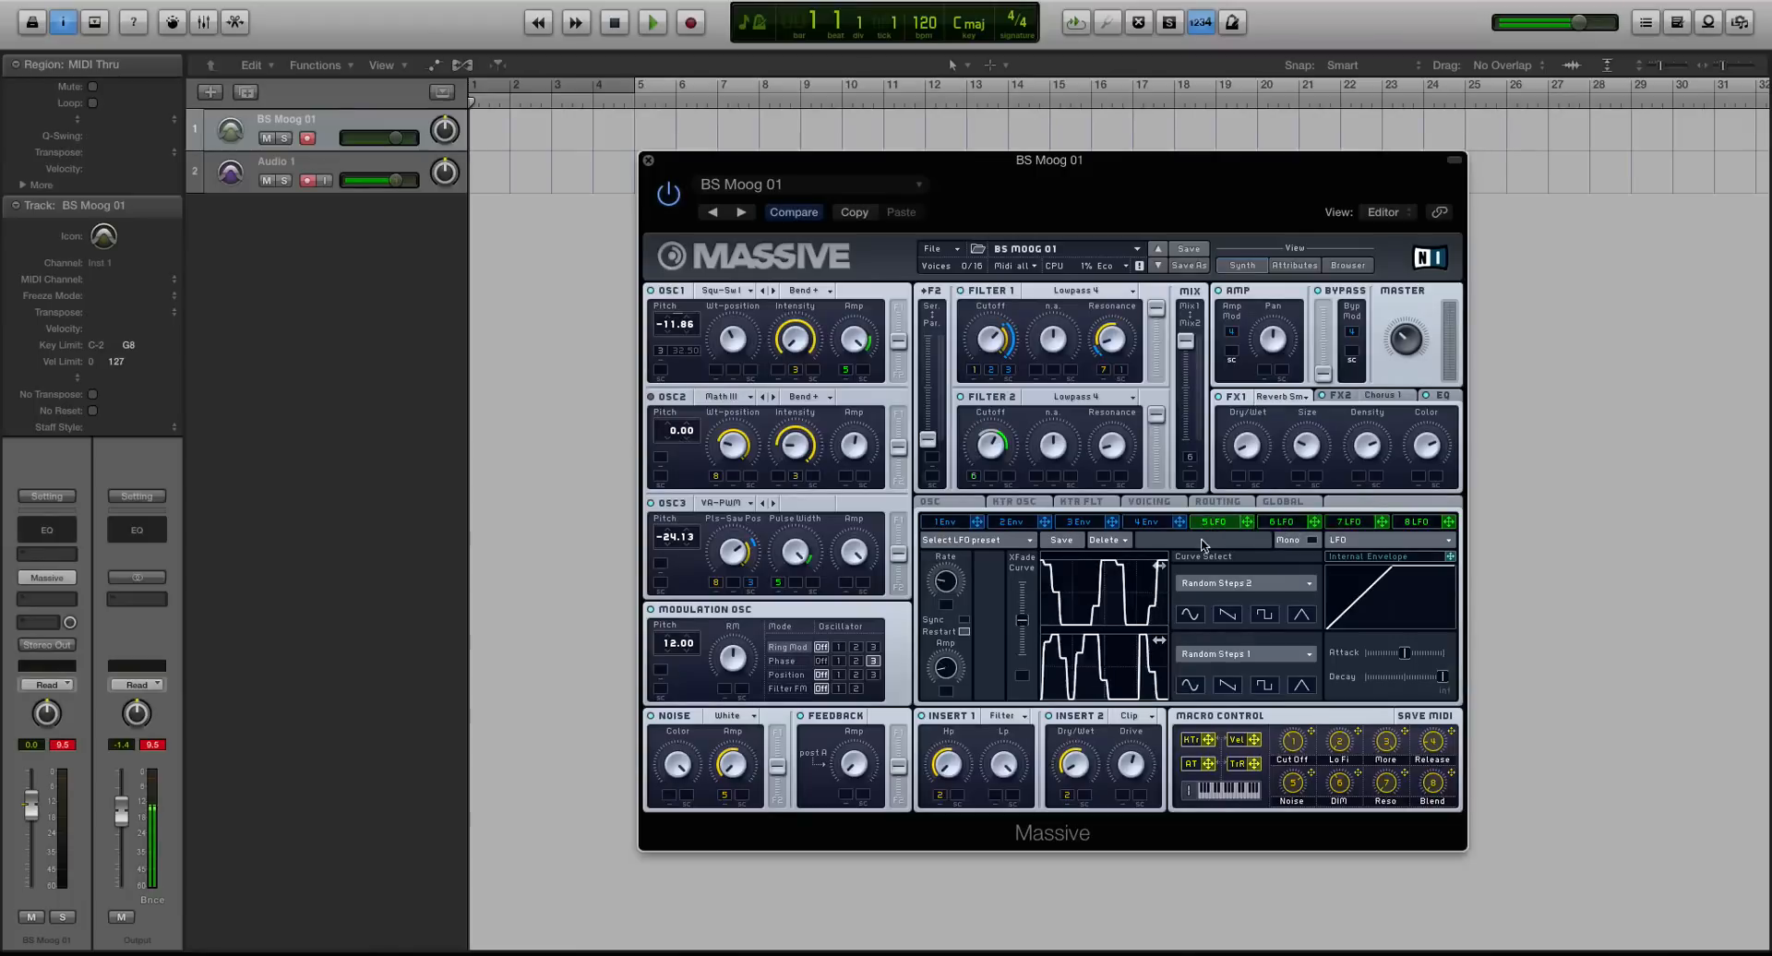
pyautogui.moveTo(956, 664)
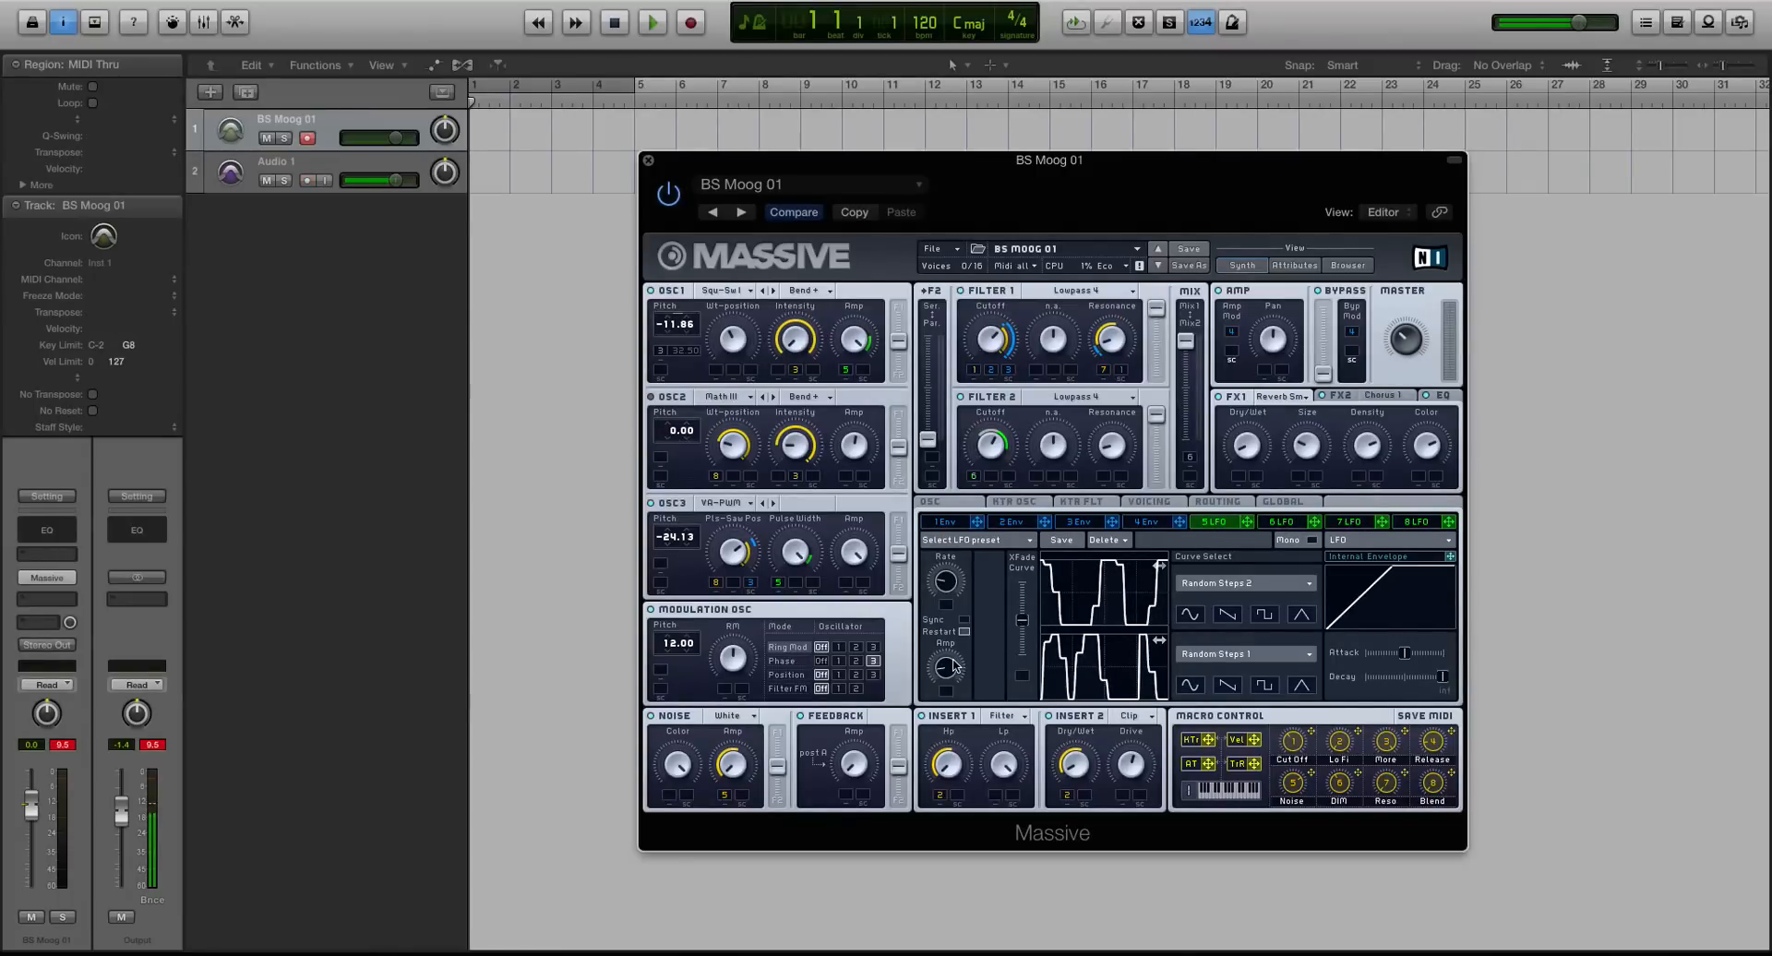